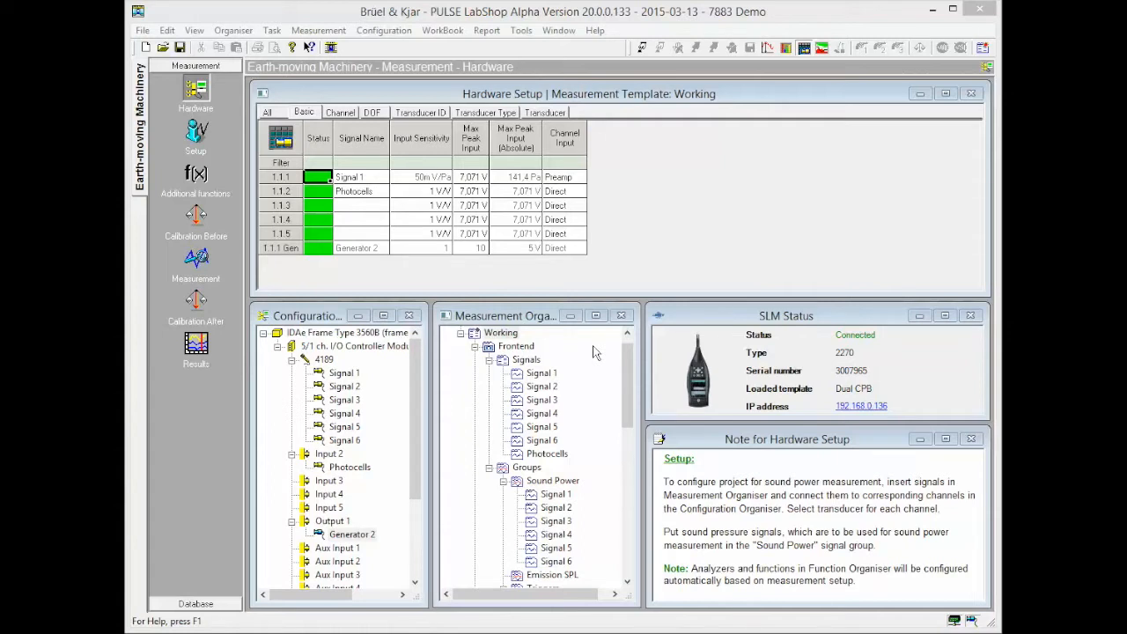
pyautogui.moveTo(803, 405)
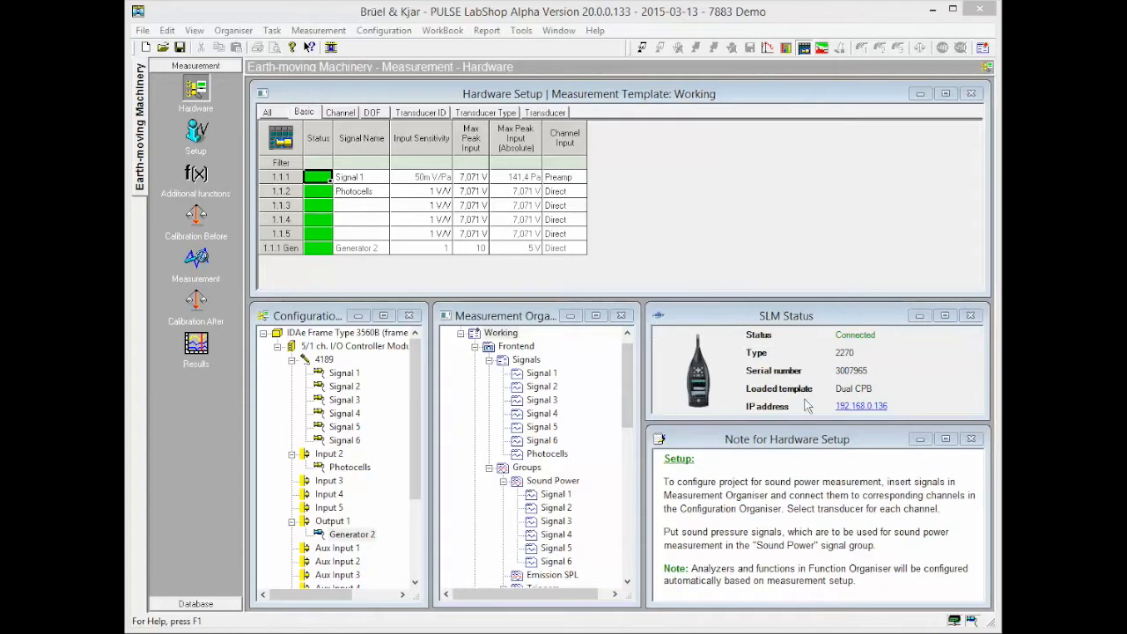
pyautogui.moveTo(718, 327)
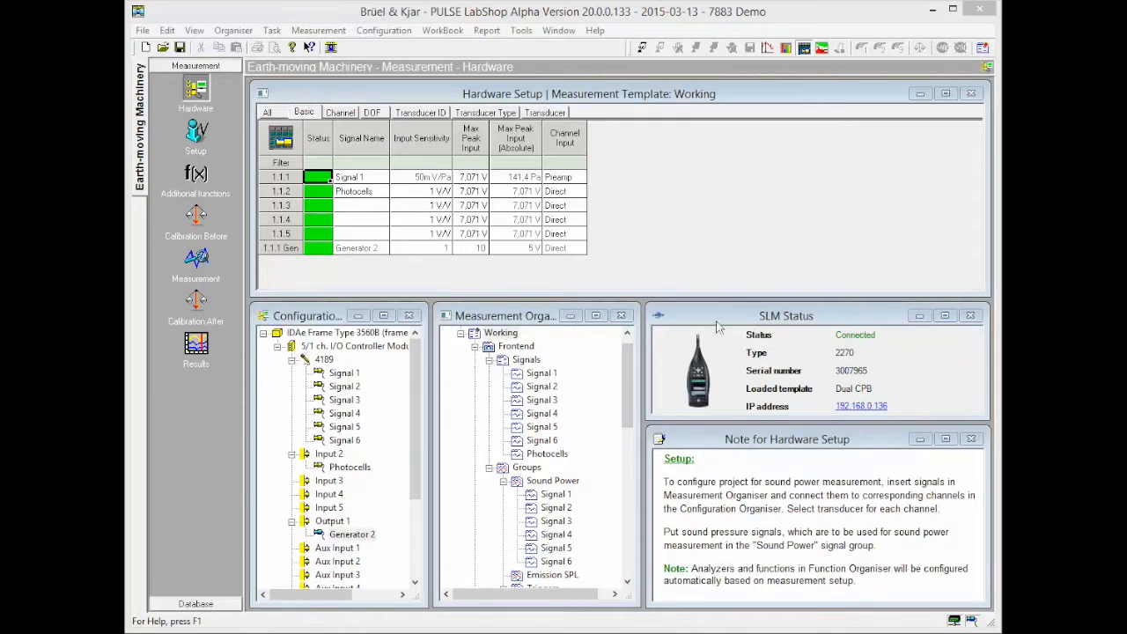
pyautogui.moveTo(672, 326)
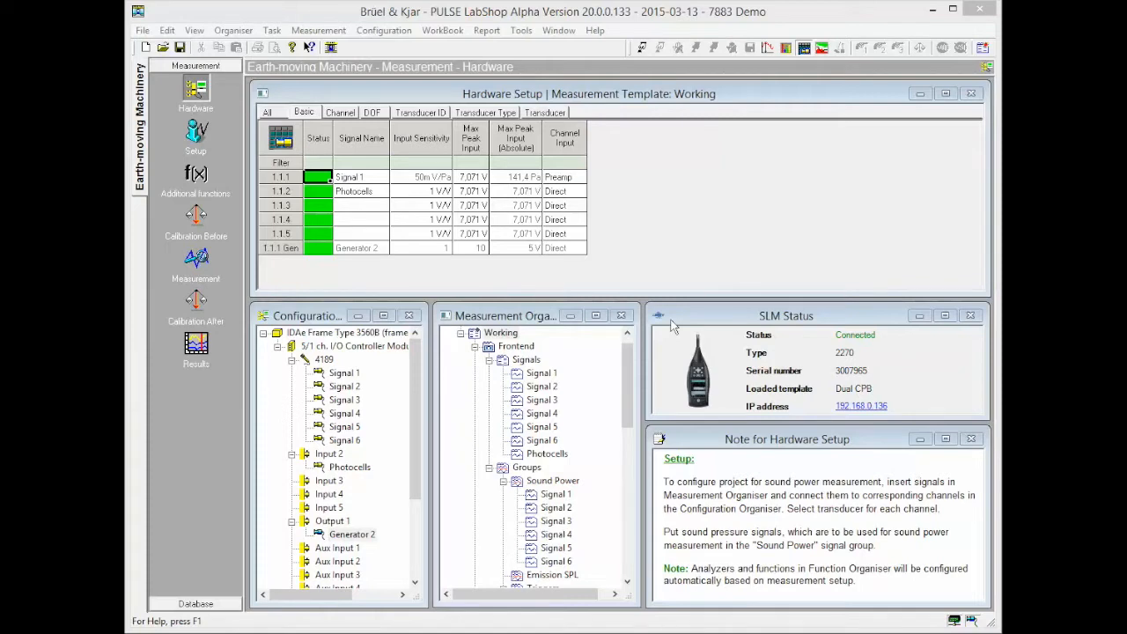
# Step: Review the setup's Measurement, Metadata and Instrumentation tabs
pyautogui.click(195, 132)
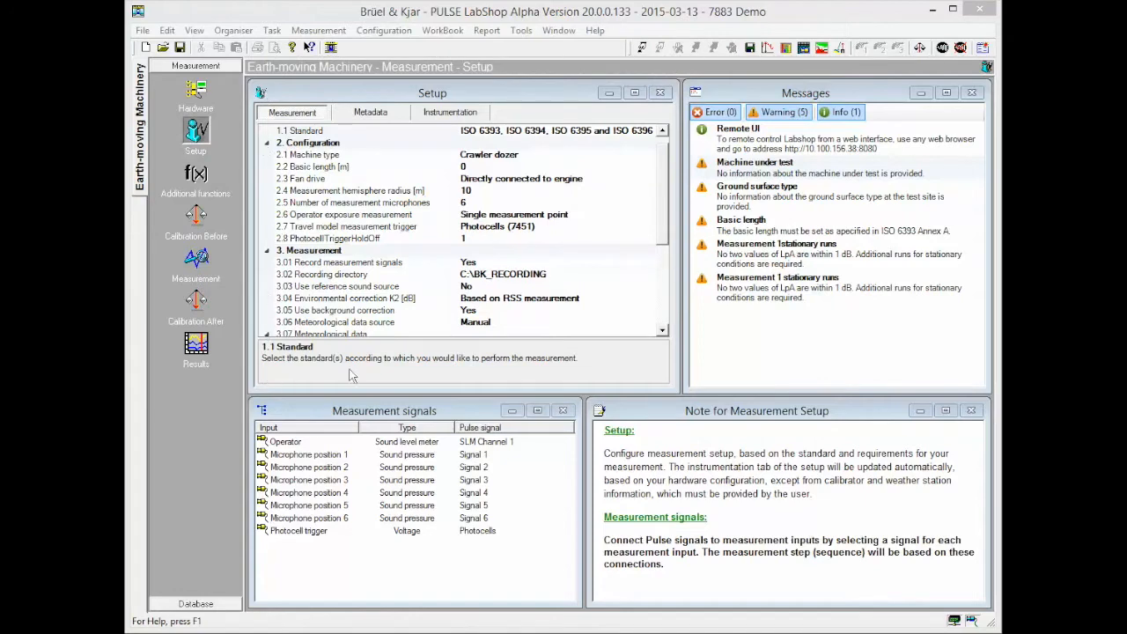
pyautogui.moveTo(649, 386)
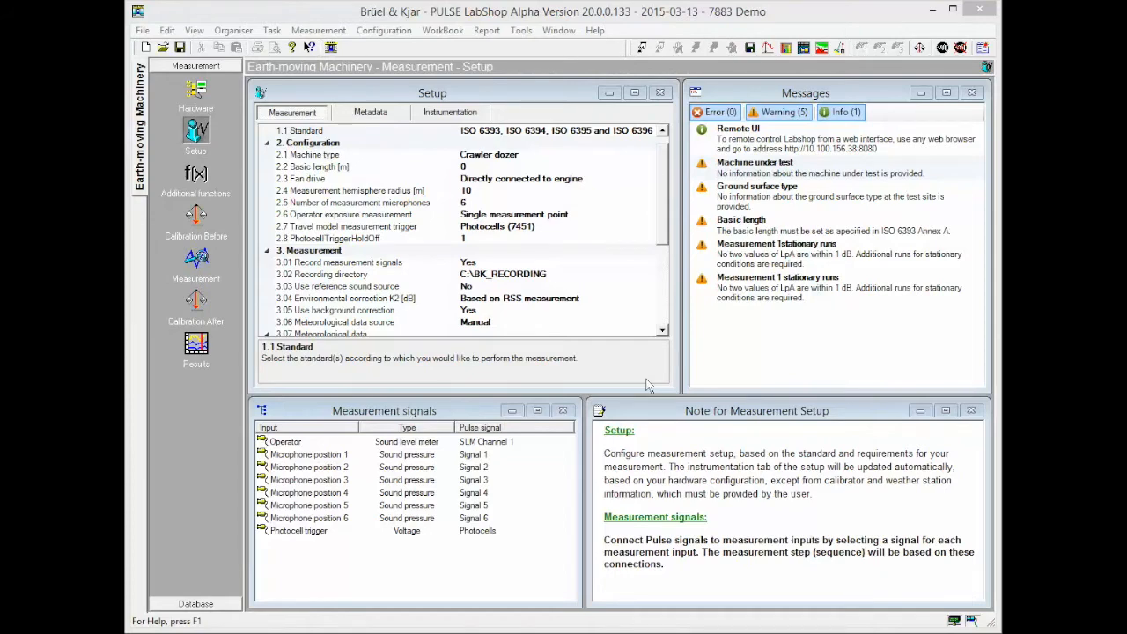
pyautogui.moveTo(998, 112)
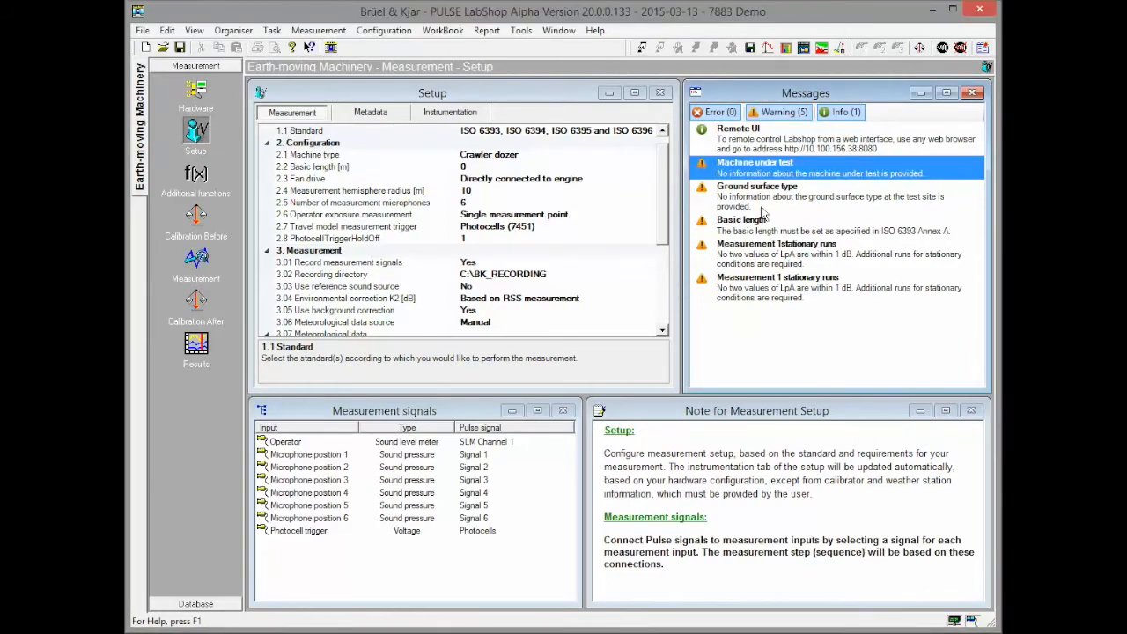
pyautogui.scroll(-3)
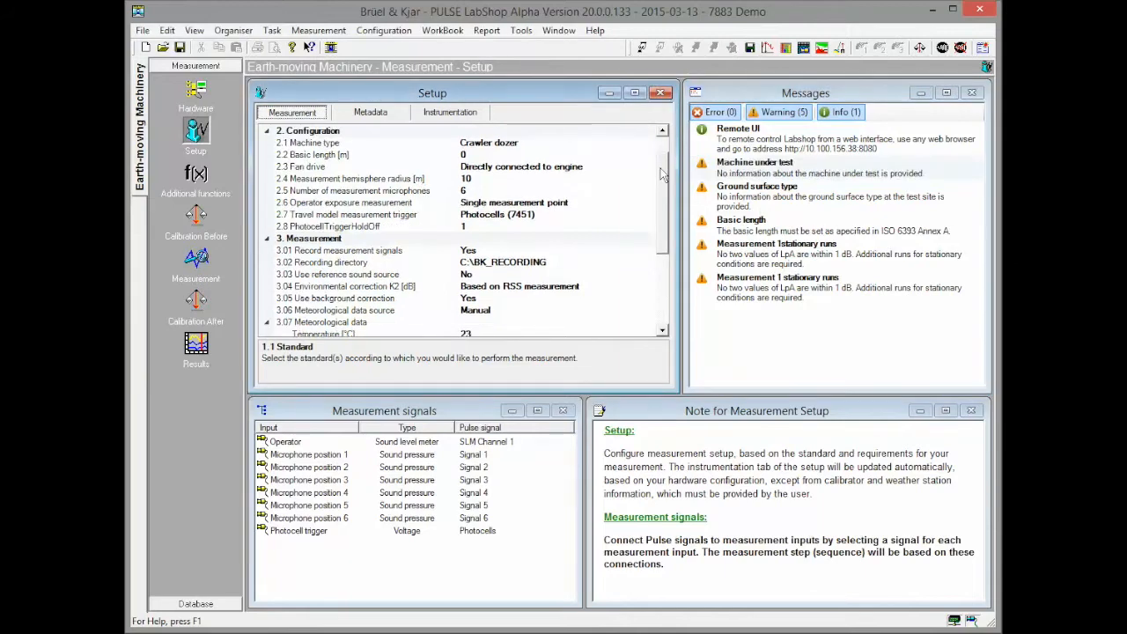
pyautogui.scroll(-3)
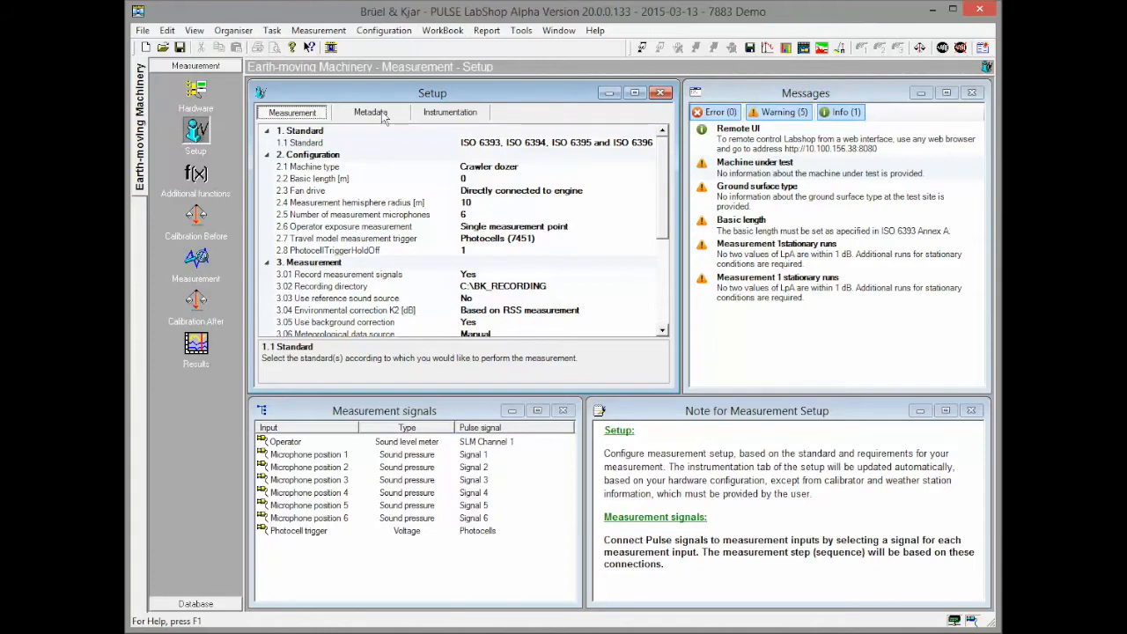
pyautogui.click(370, 111)
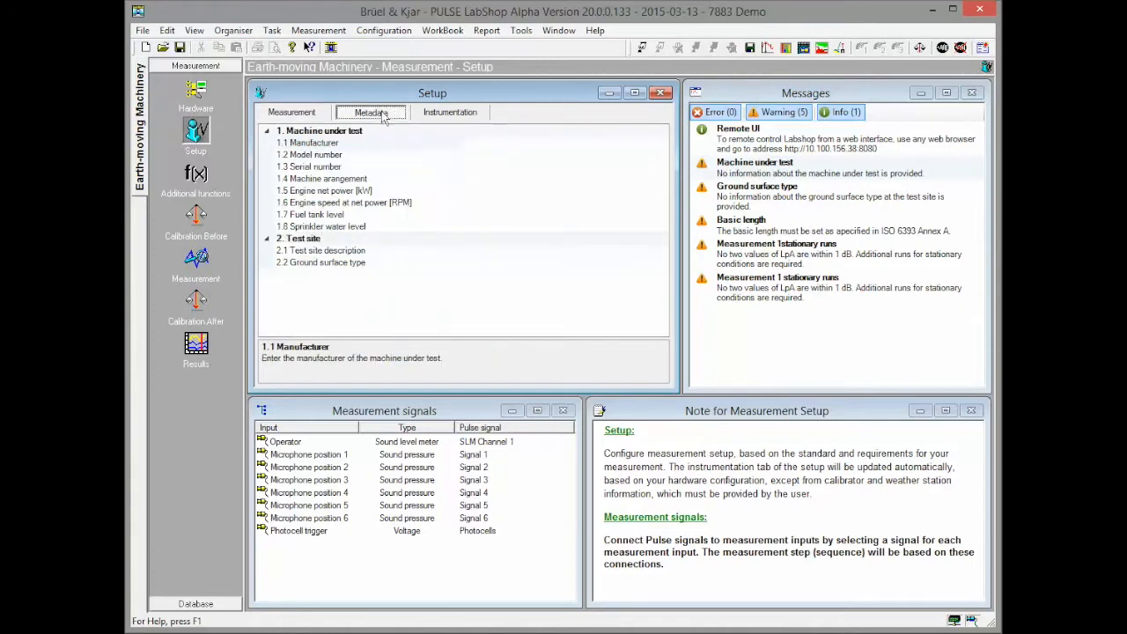
pyautogui.moveTo(384, 119)
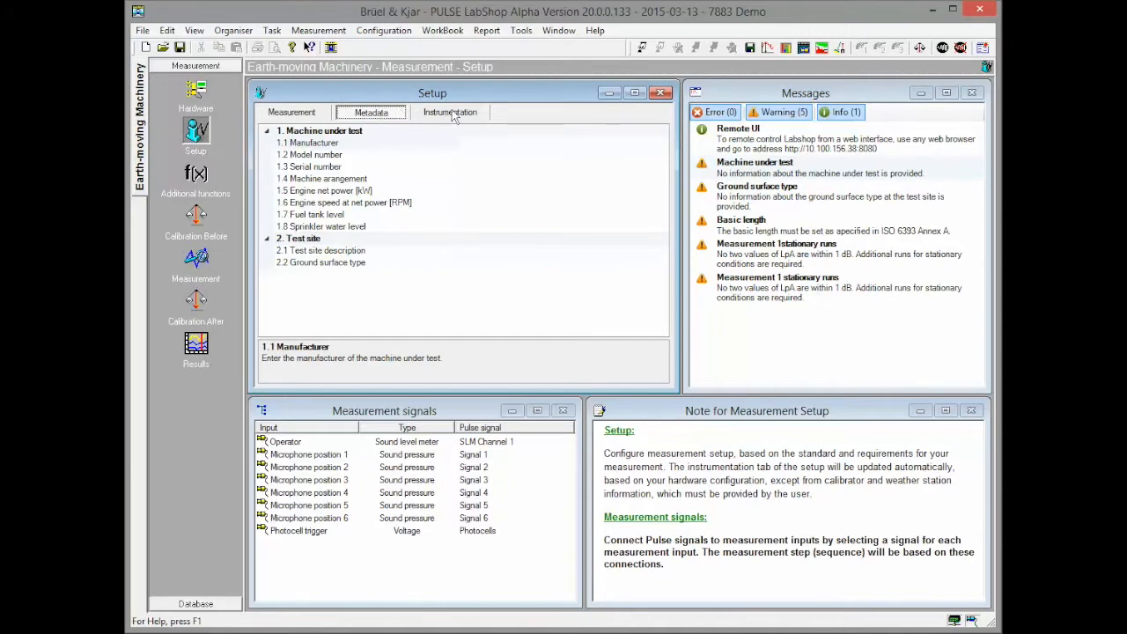
pyautogui.click(450, 112)
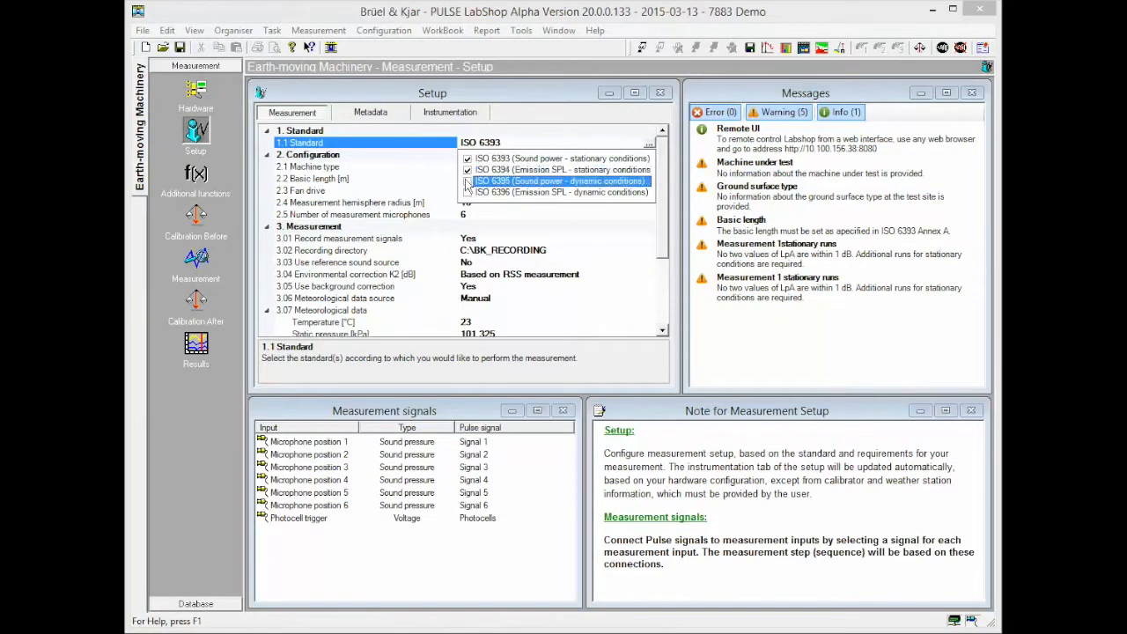
# Step: Set machine type to 'Compact loader, wheeled' from the Loaders category and save
pyautogui.click(468, 192)
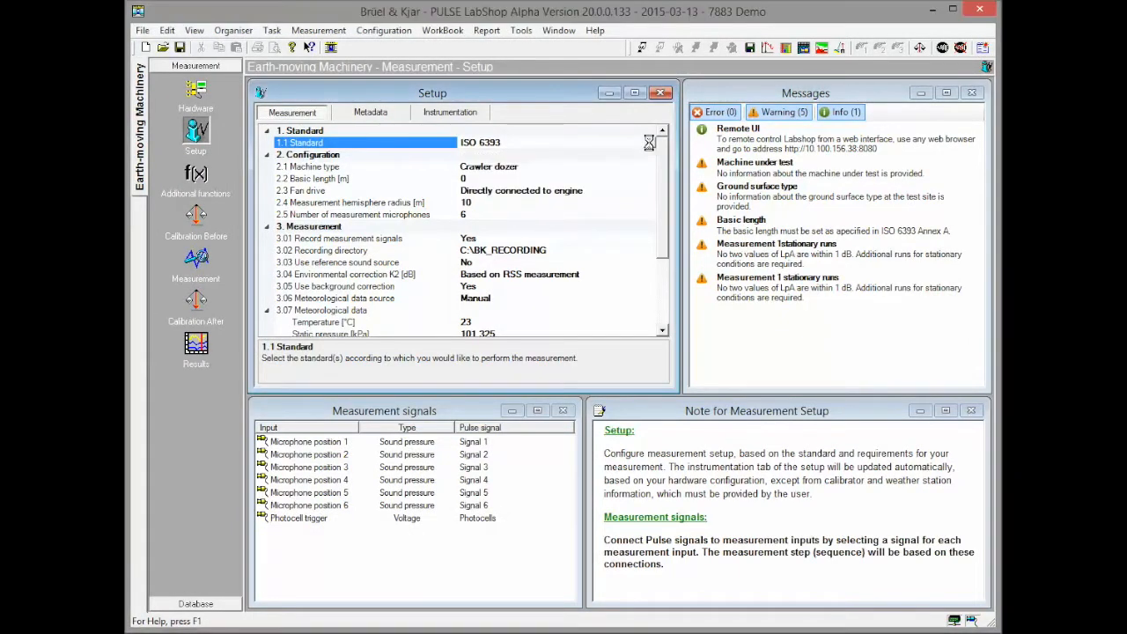
pyautogui.click(650, 142)
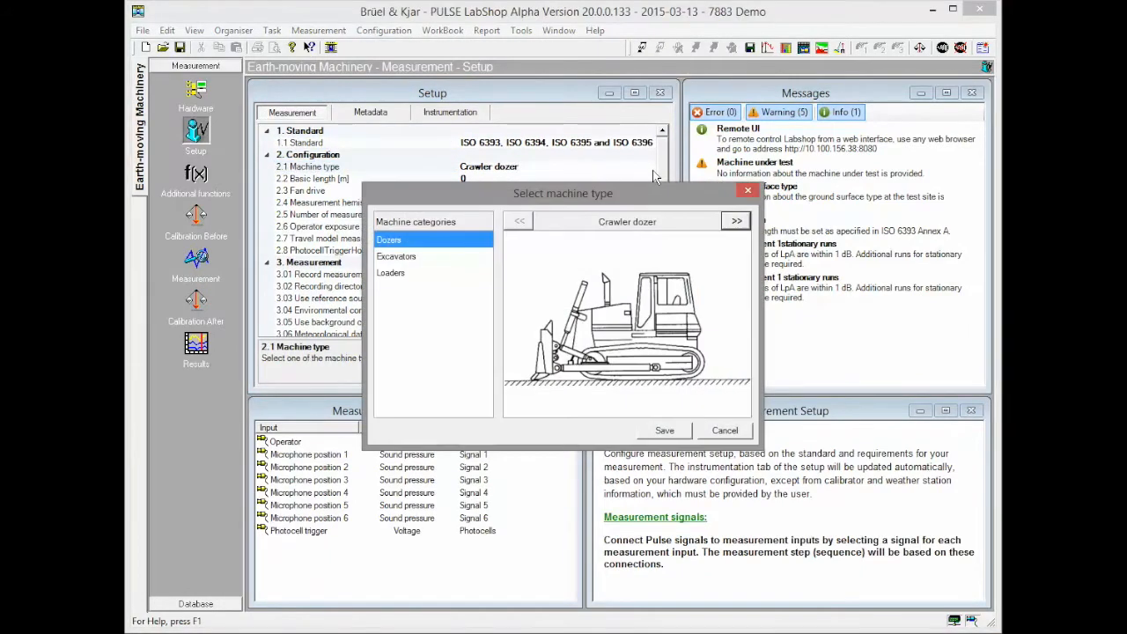
pyautogui.click(390, 272)
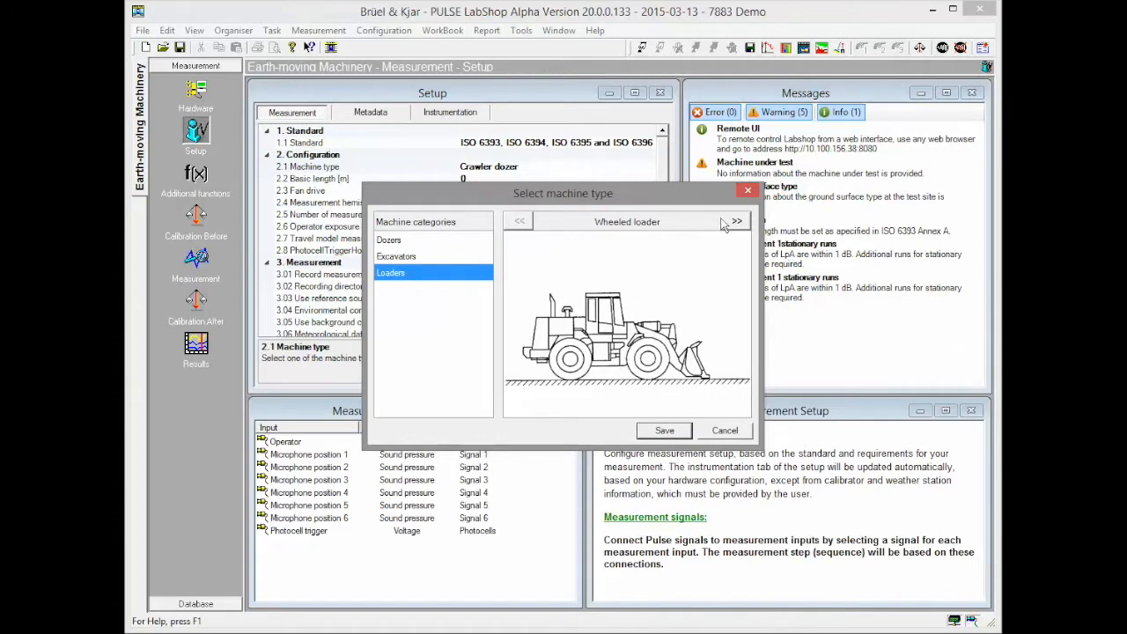
pyautogui.click(736, 221)
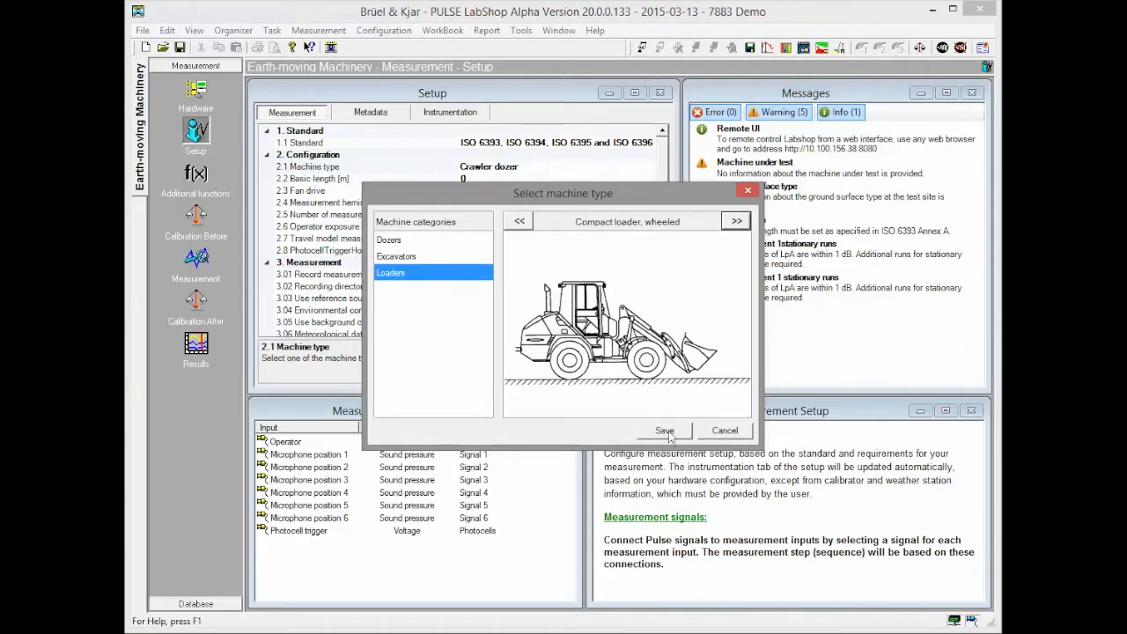
pyautogui.click(664, 431)
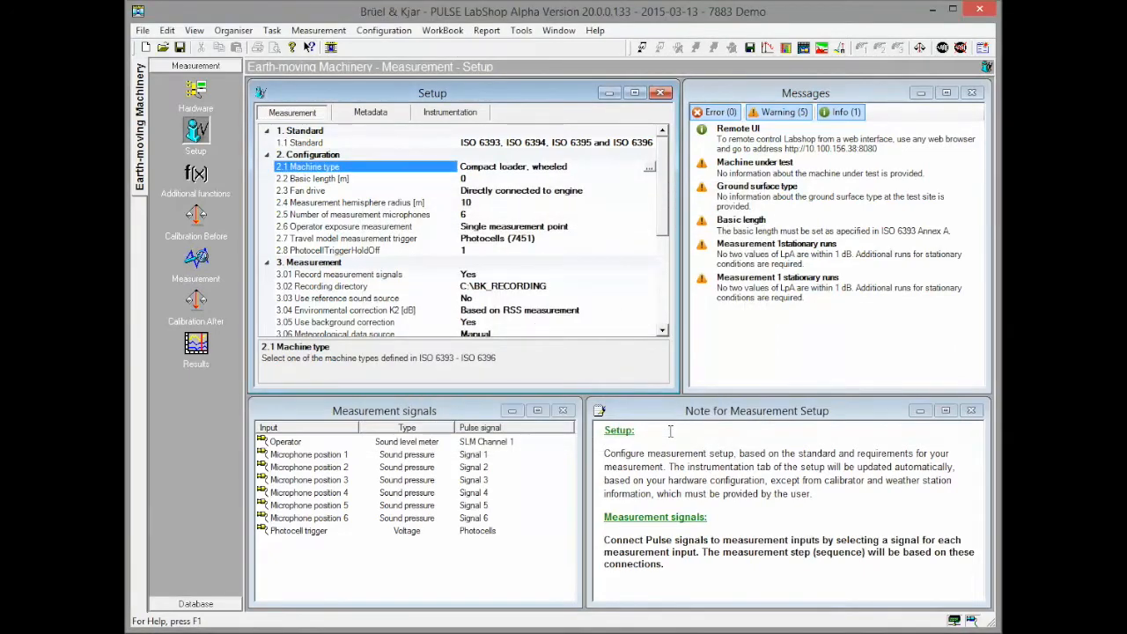
# Step: Set basic length to 2 and operator exposure measurement to Left and right ear
pyautogui.click(312, 178)
pyautogui.write('2')
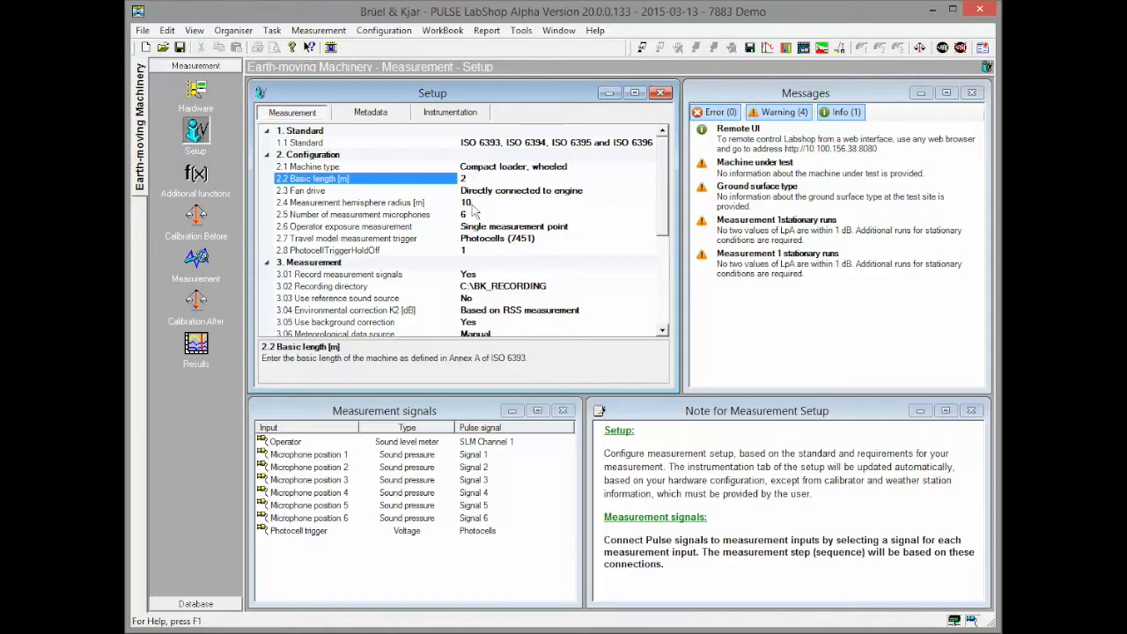
pyautogui.click(343, 227)
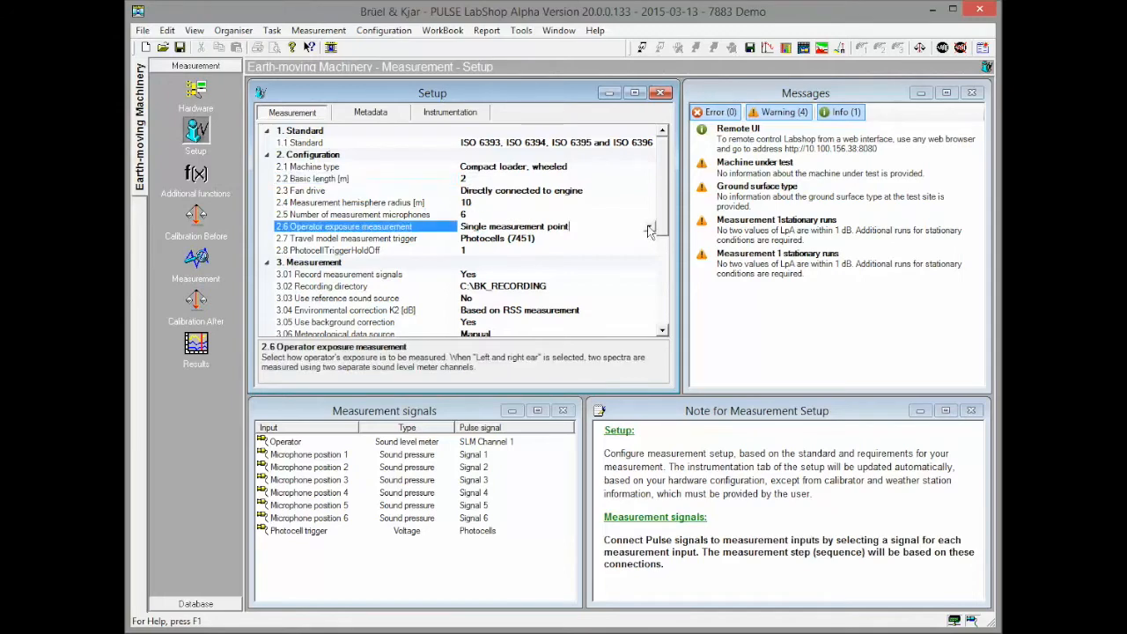
pyautogui.click(649, 226)
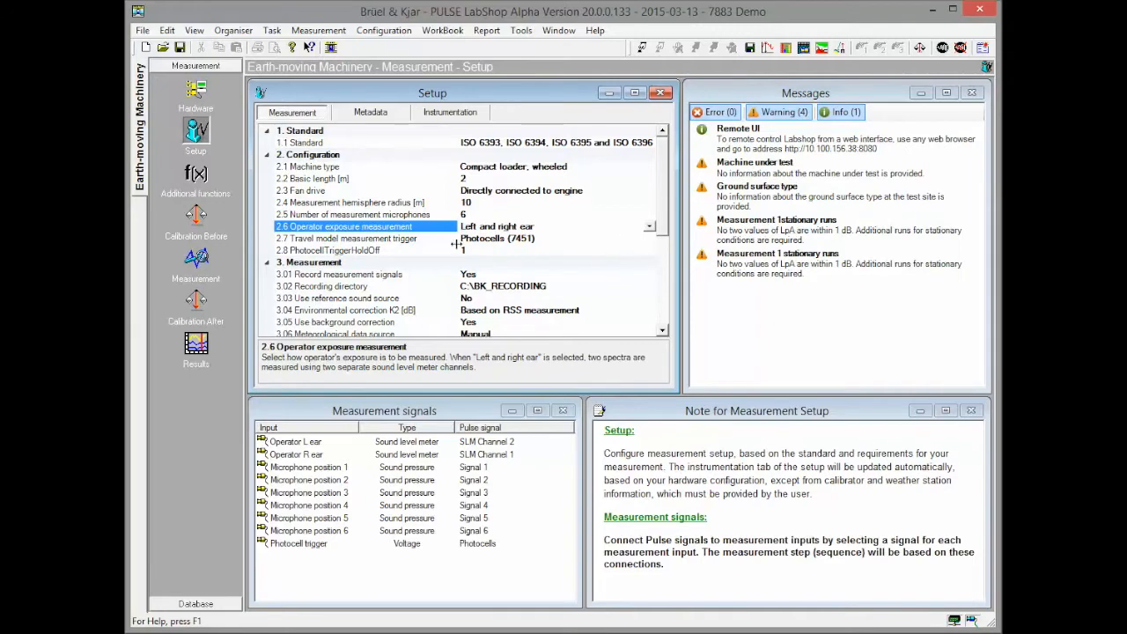
pyautogui.moveTo(668, 223)
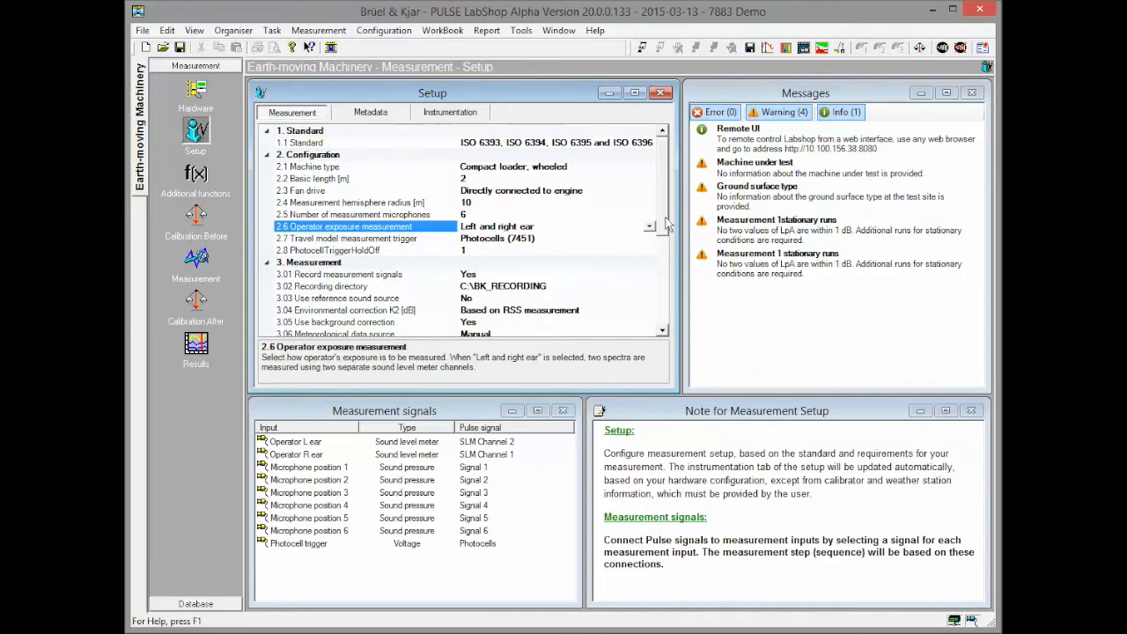
pyautogui.scroll(-3)
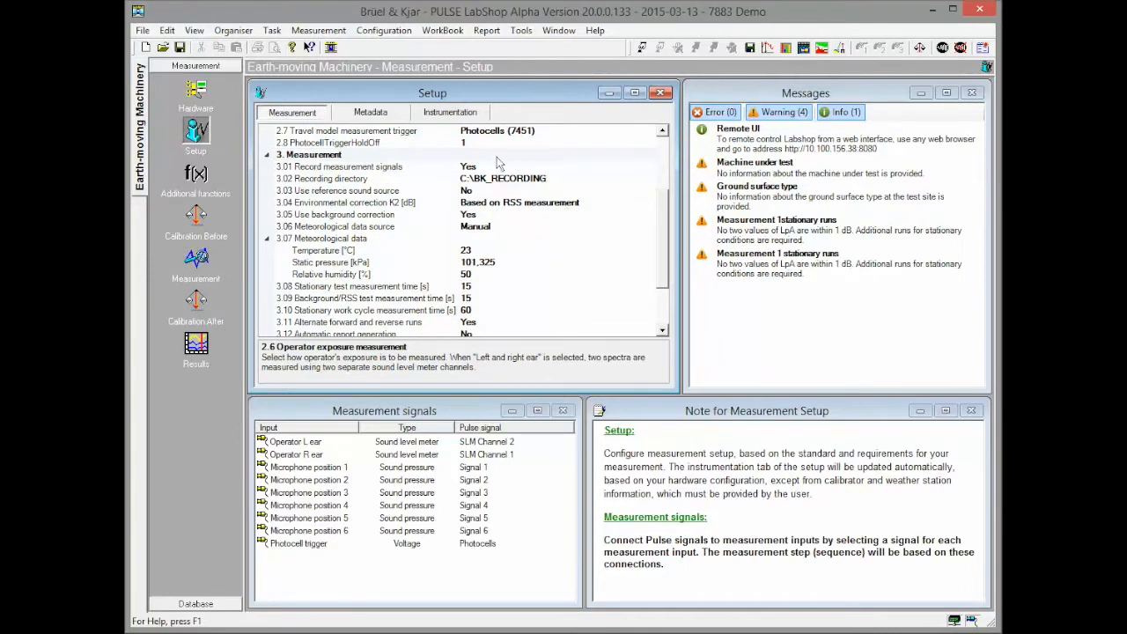
pyautogui.moveTo(448, 194)
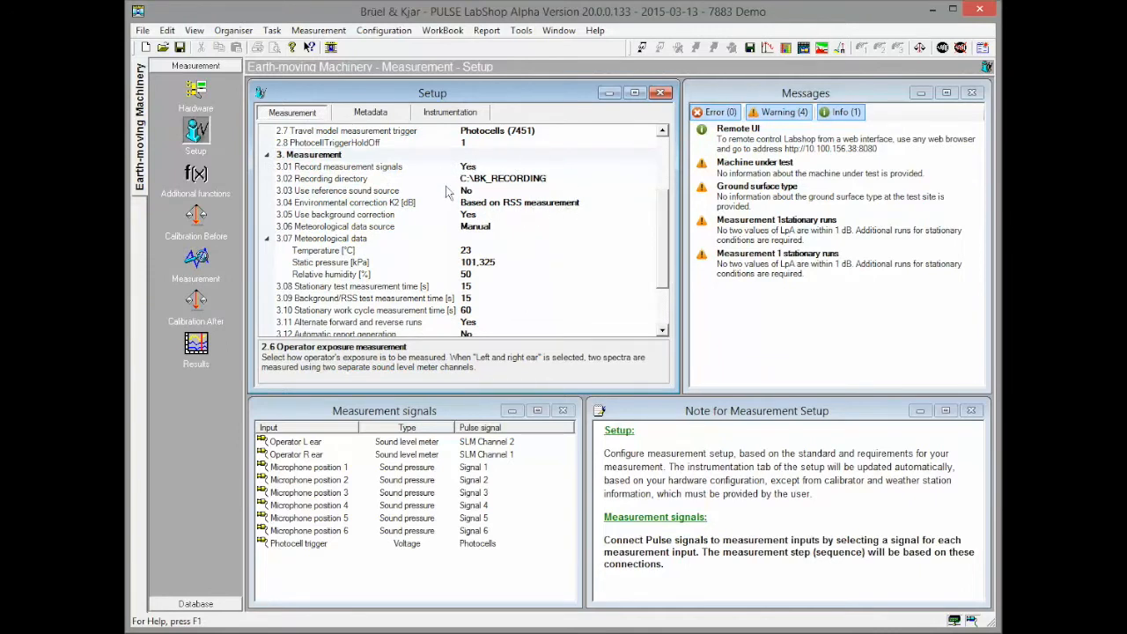
pyautogui.moveTo(566, 193)
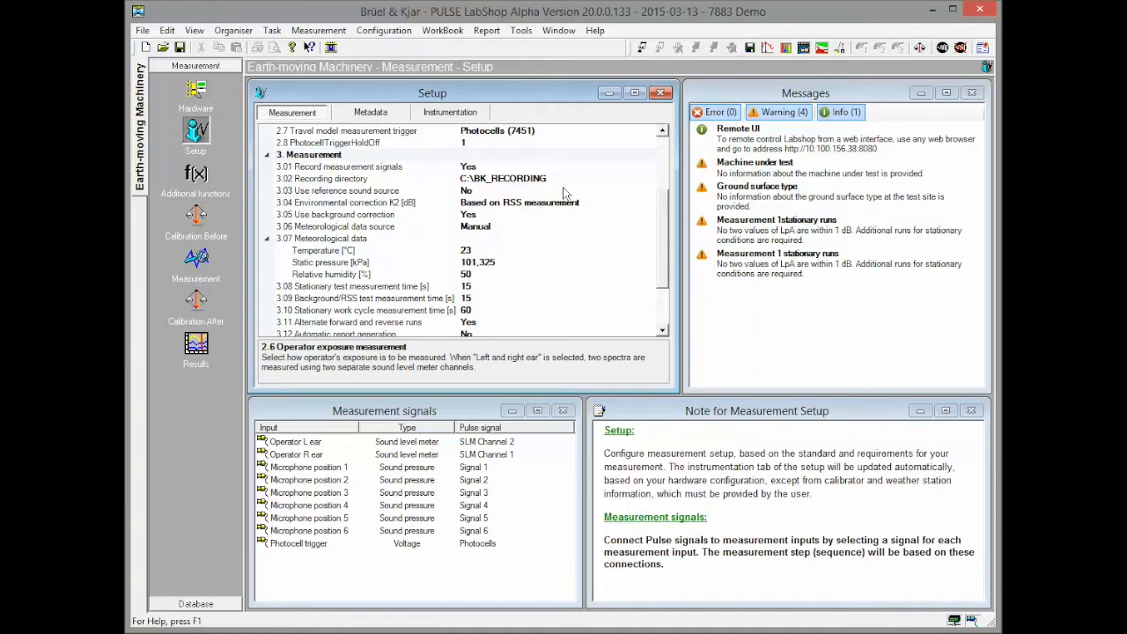
# Step: Fill the loader's tank levels, choose All-sand plane ground, and describe 'Test site 1'
pyautogui.click(370, 112)
pyautogui.write('1')
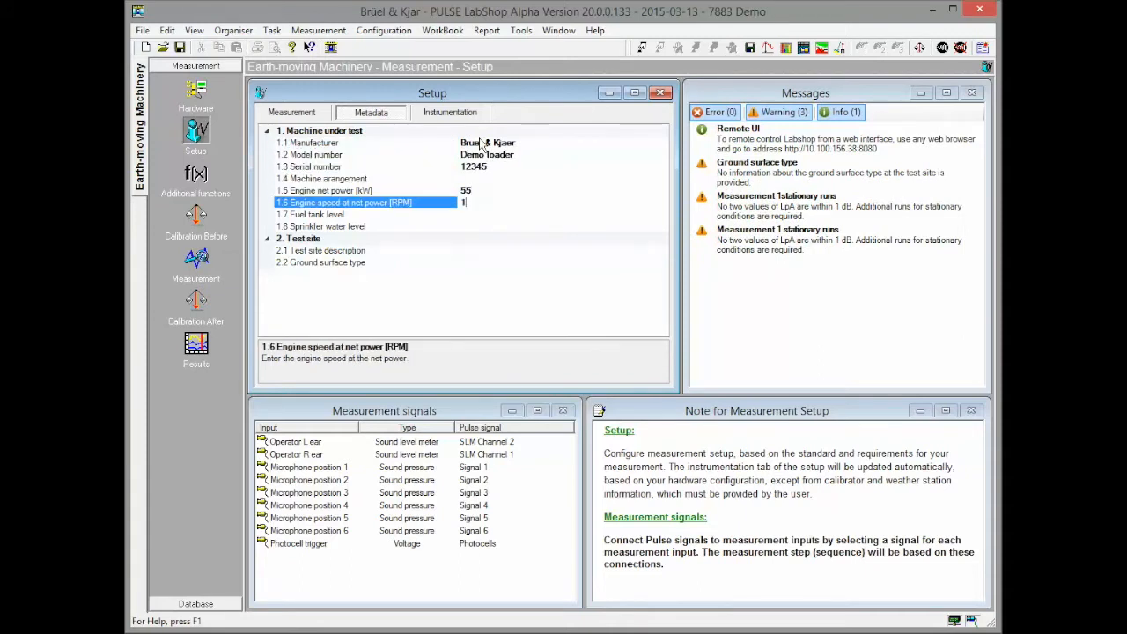
pyautogui.click(352, 227)
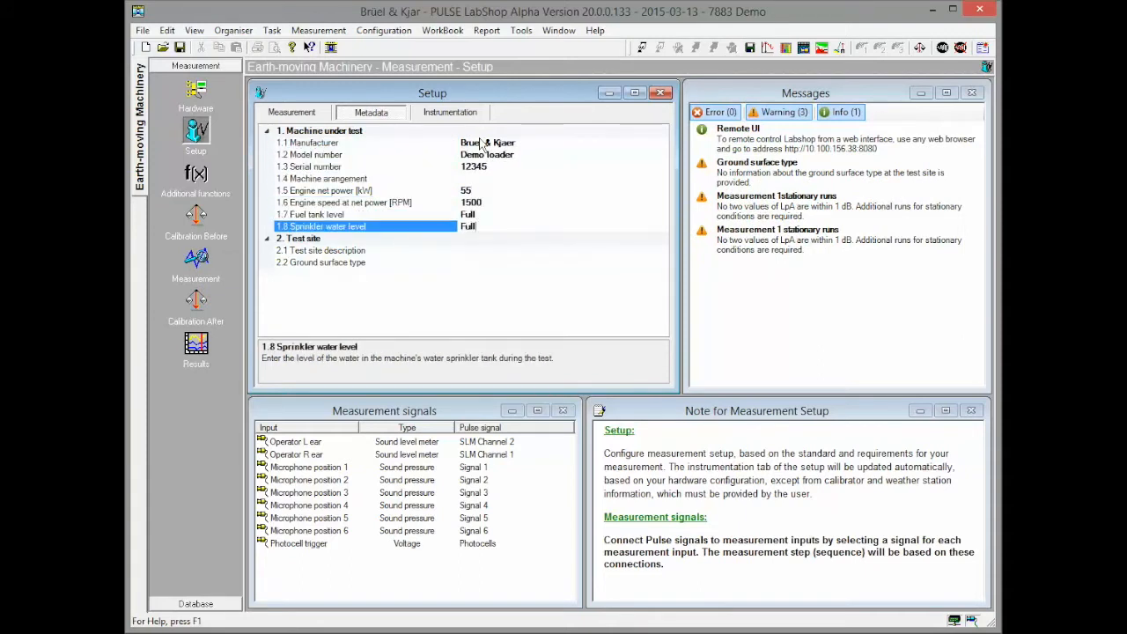
pyautogui.click(352, 263)
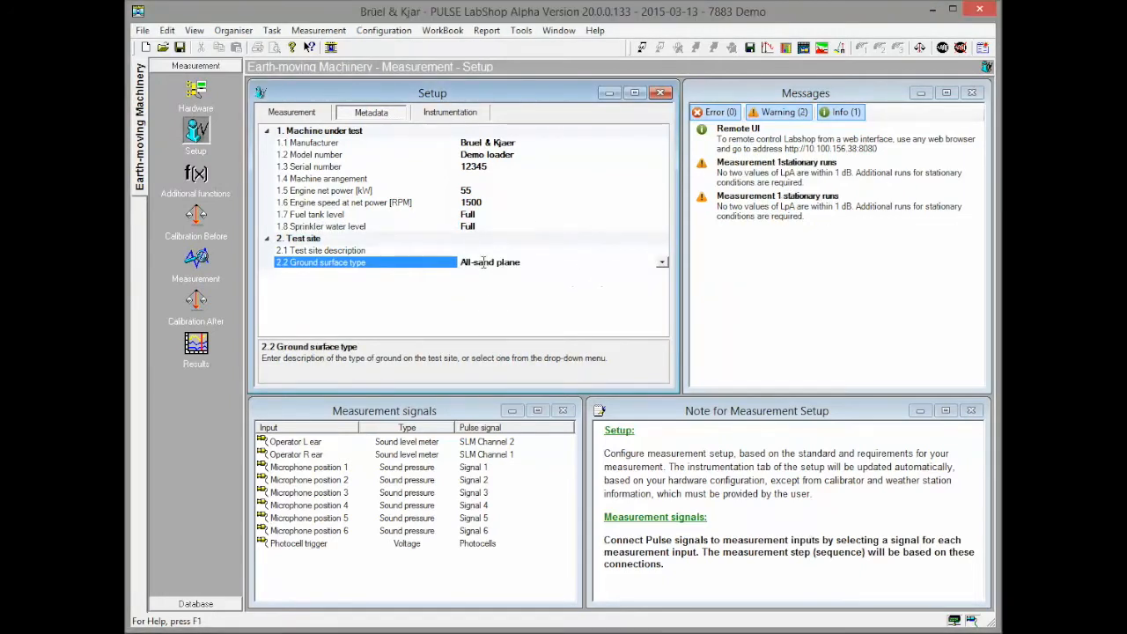
pyautogui.click(320, 250)
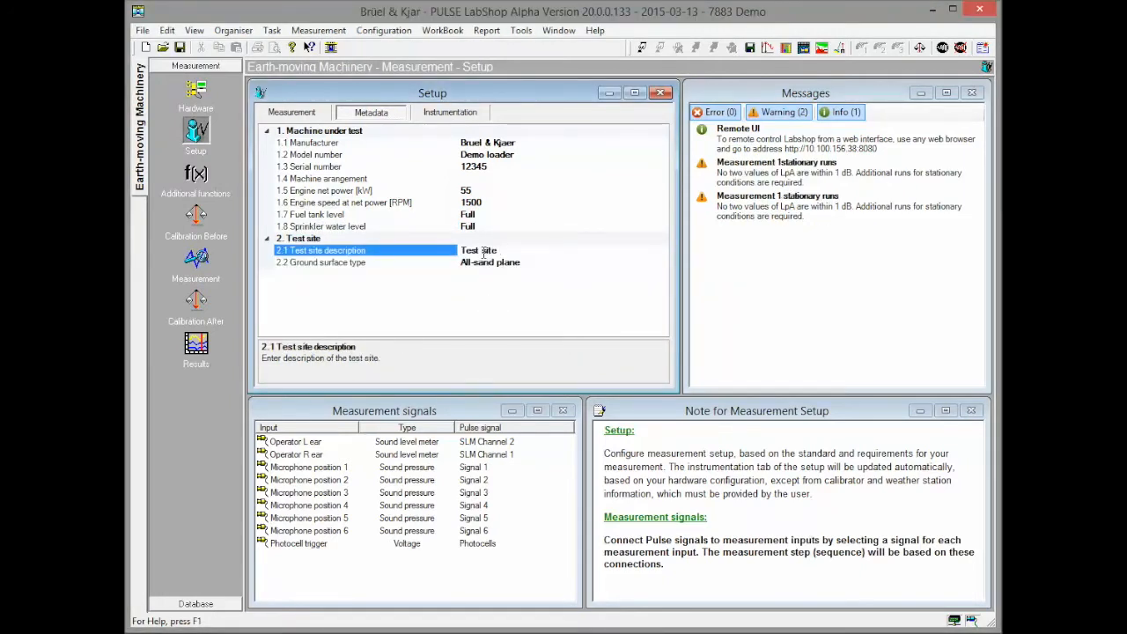
pyautogui.write('Test site 1')
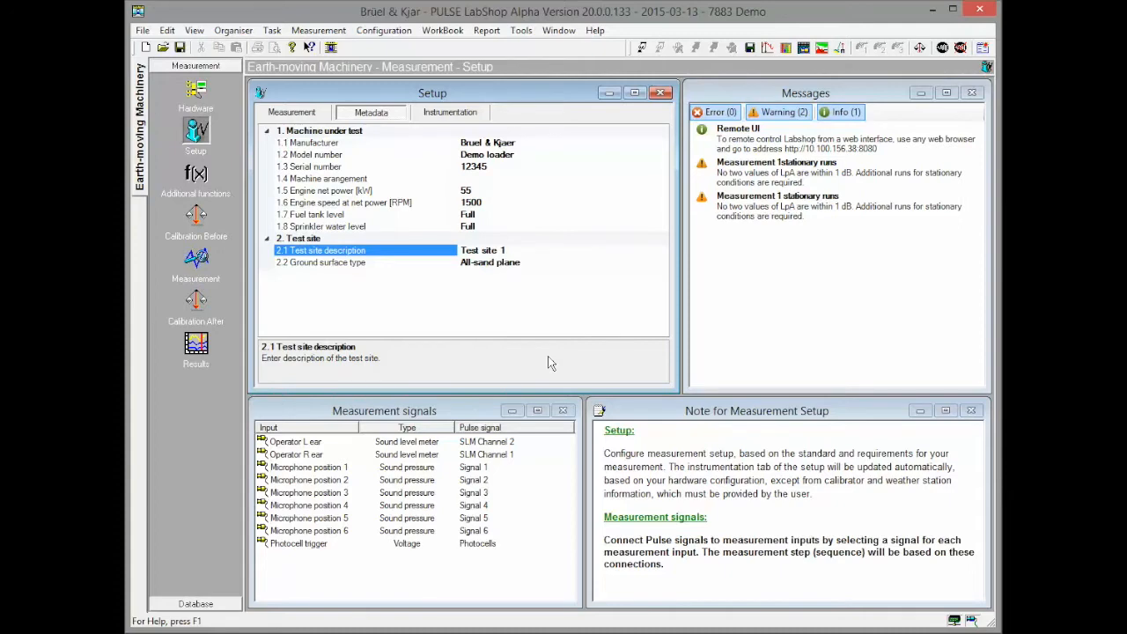
pyautogui.click(196, 182)
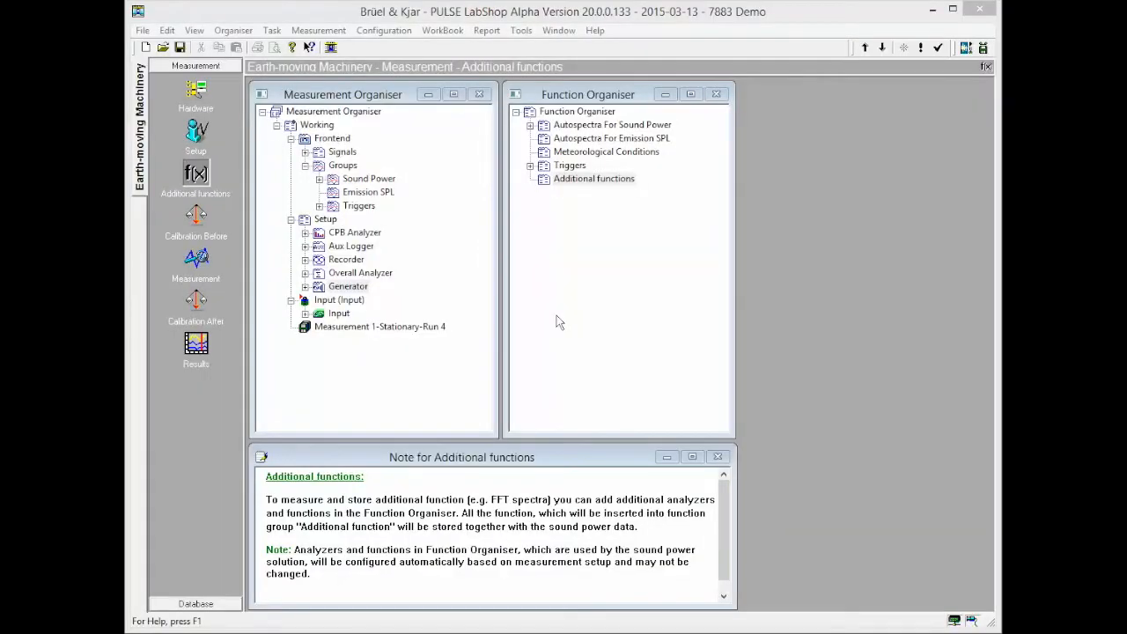
pyautogui.moveTo(491, 306)
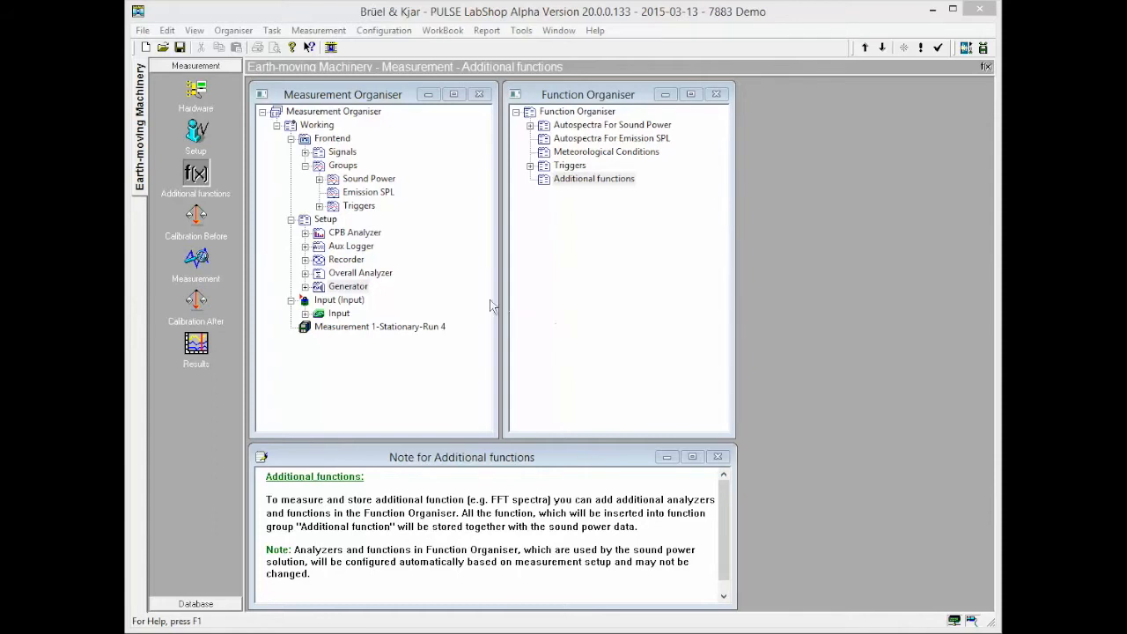
pyautogui.moveTo(360, 230)
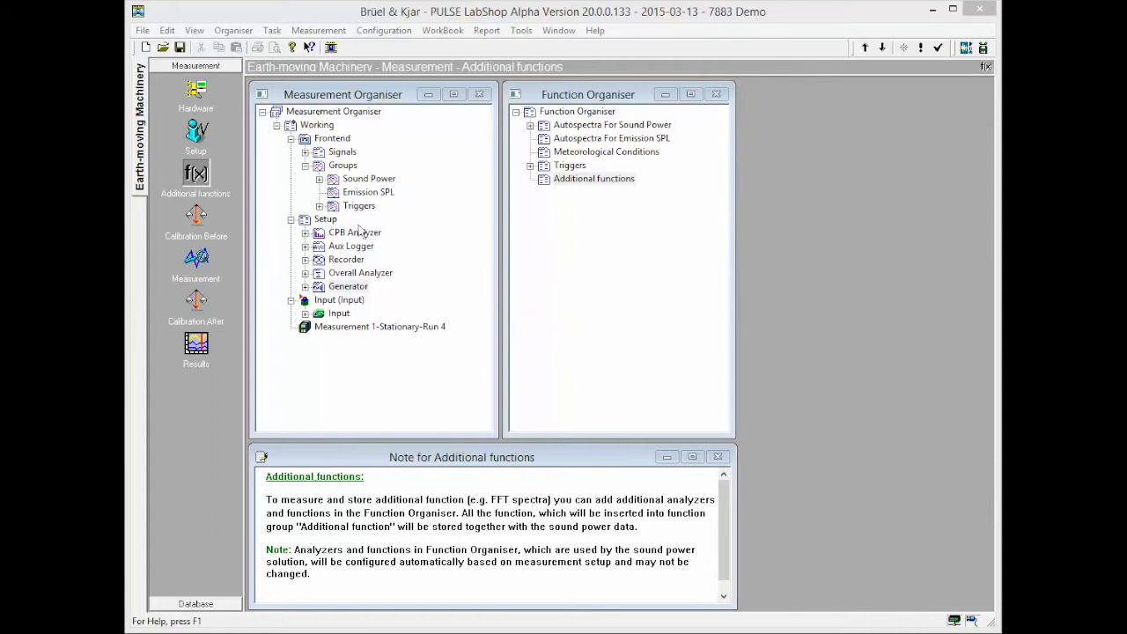
pyautogui.moveTo(409, 299)
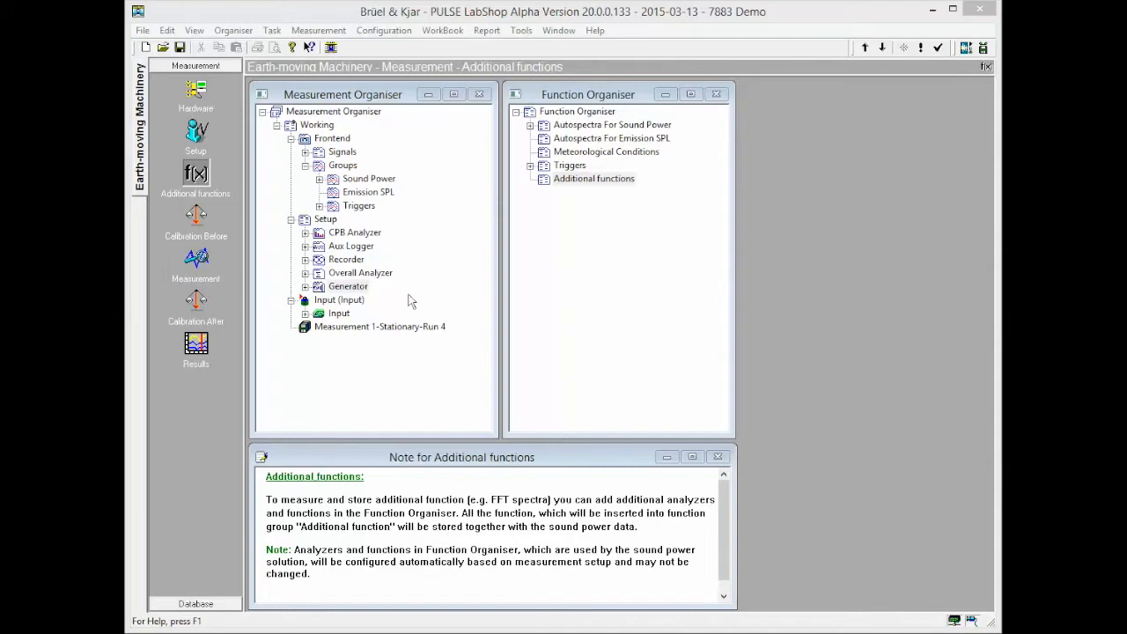
# Step: Add an FFT Analyzer and Signal 1 FFT Group, inserting Autospectrum(Signal 1) into Additional functions
pyautogui.click(593, 178)
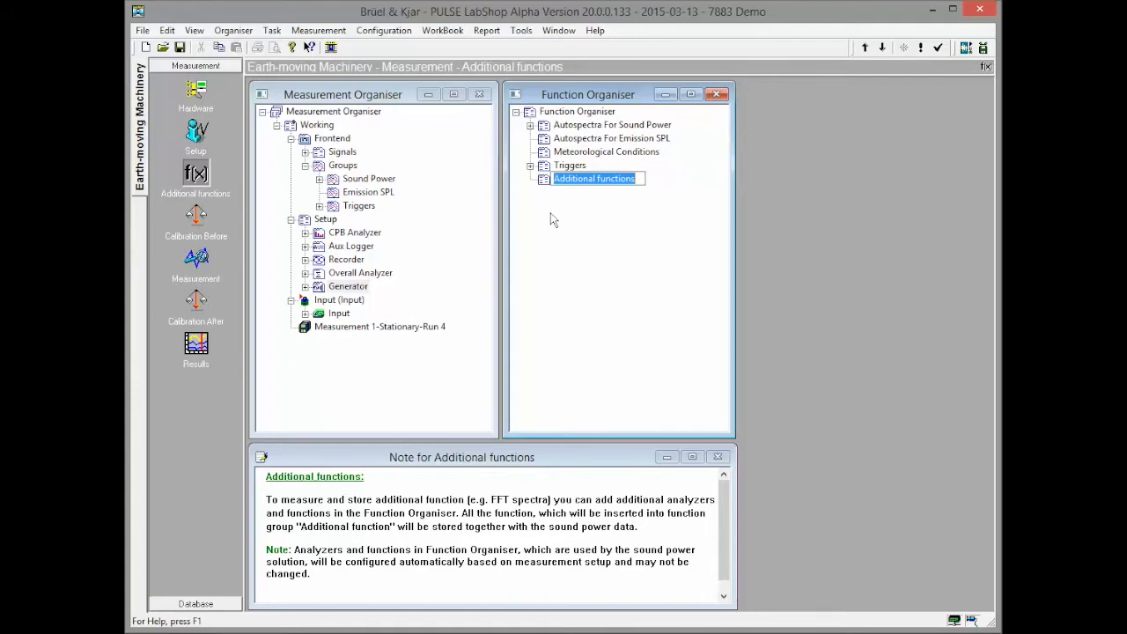
pyautogui.moveTo(414, 226)
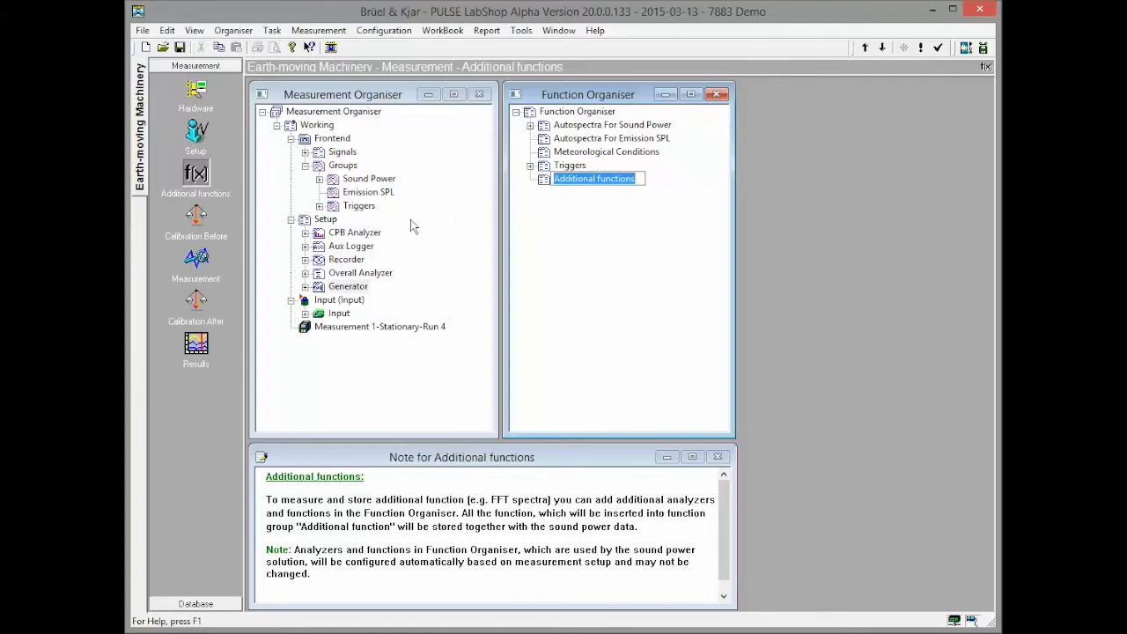
pyautogui.rightClick(325, 219)
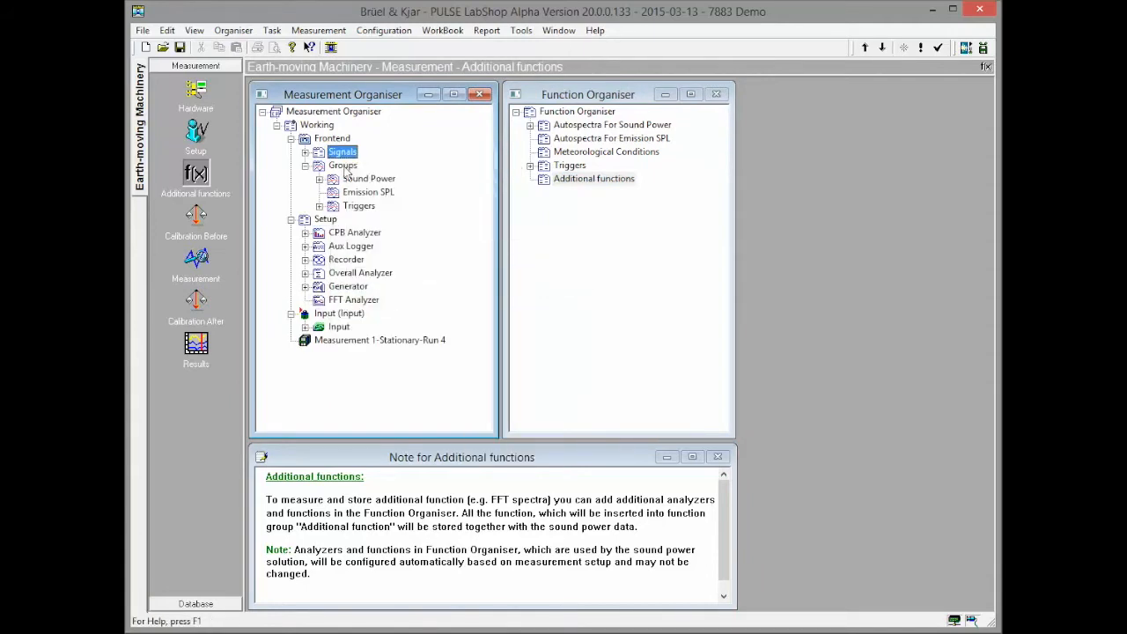
pyautogui.rightClick(370, 219)
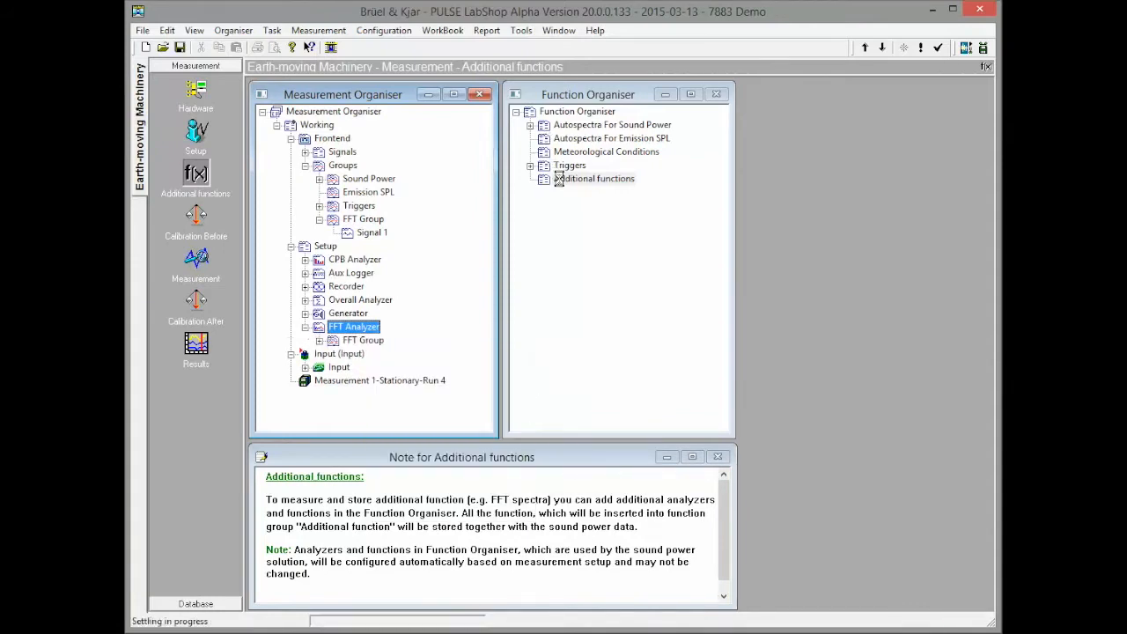
pyautogui.click(530, 178)
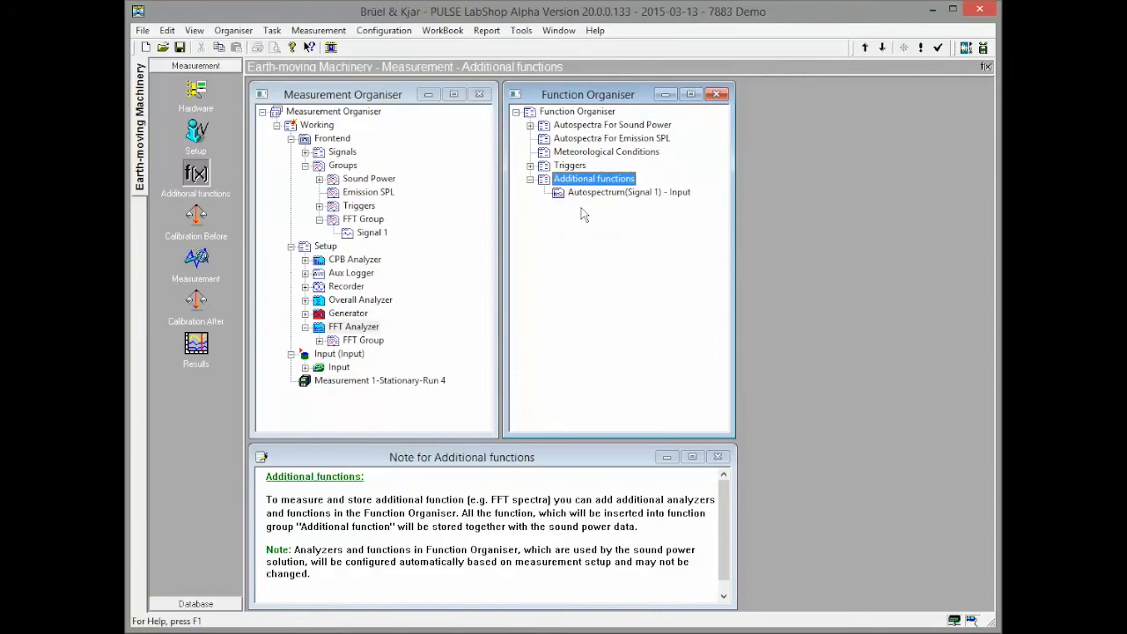
pyautogui.click(196, 220)
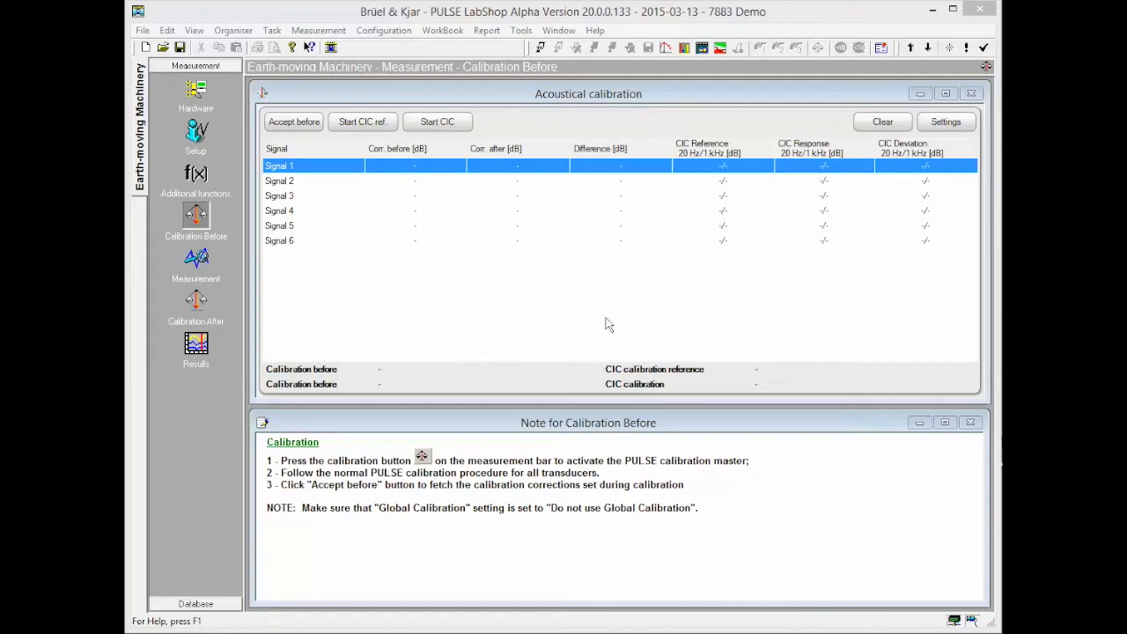
pyautogui.moveTo(568, 310)
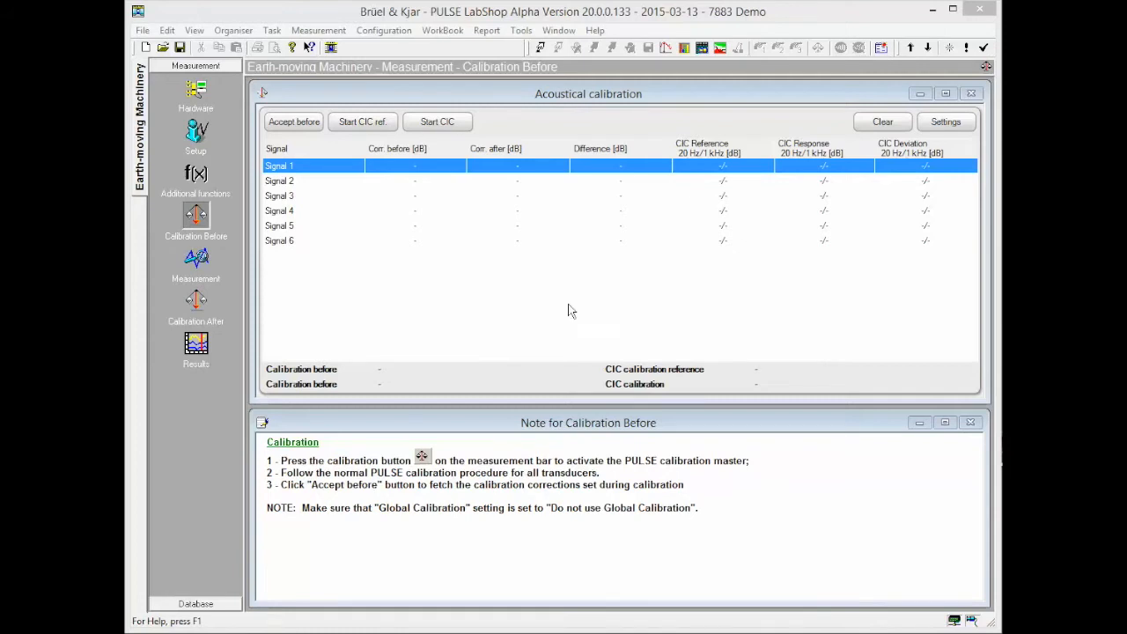
# Step: View the Calibration After corrections and differences for Signals 1–6
pyautogui.click(294, 121)
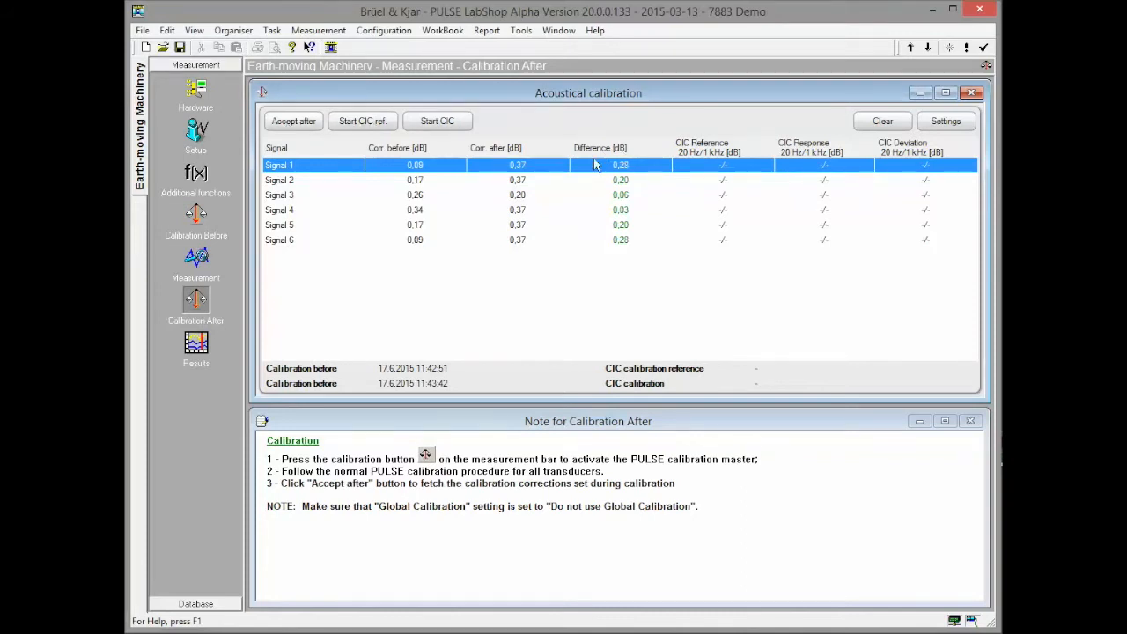
pyautogui.moveTo(619, 239)
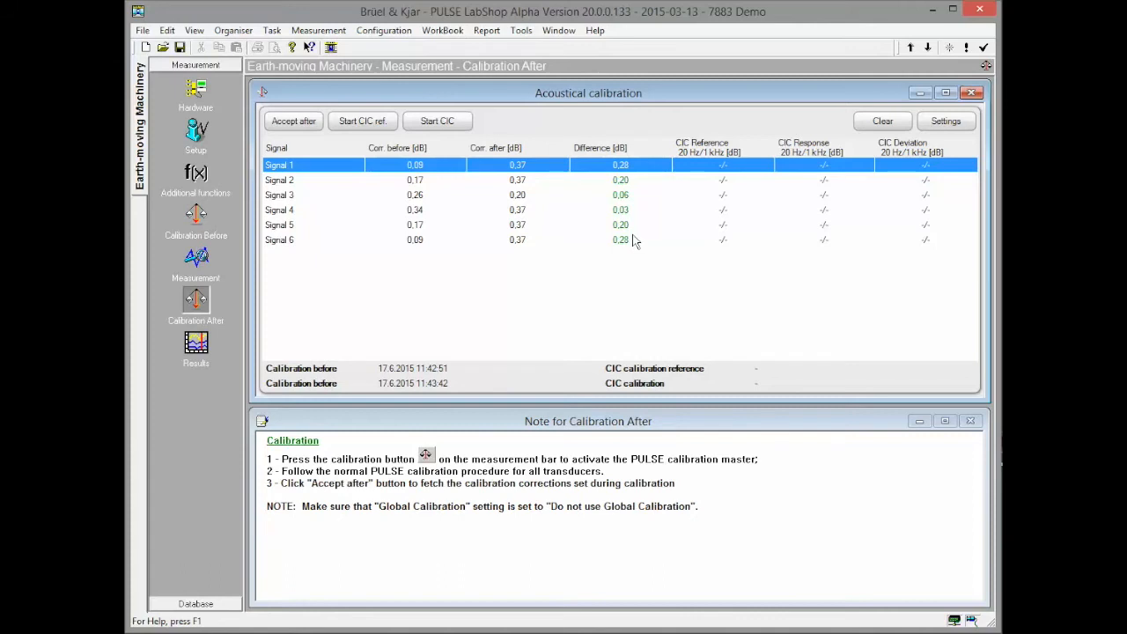
# Step: Back in Calibration Before, record CIC reference and CIC response values for all six signals
pyautogui.click(196, 215)
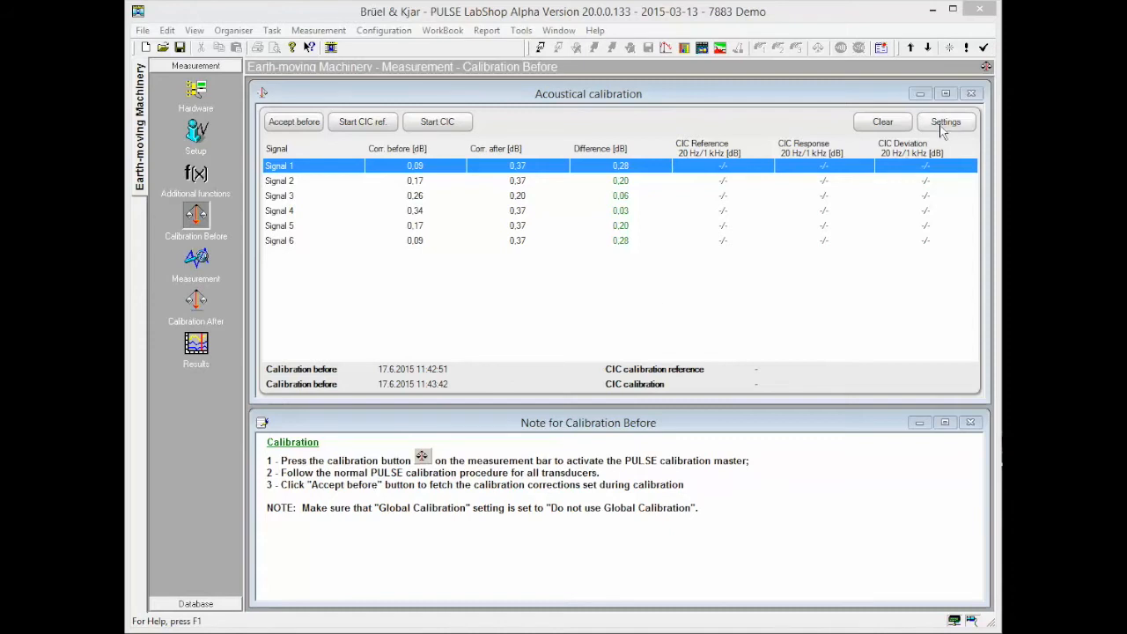
pyautogui.click(945, 121)
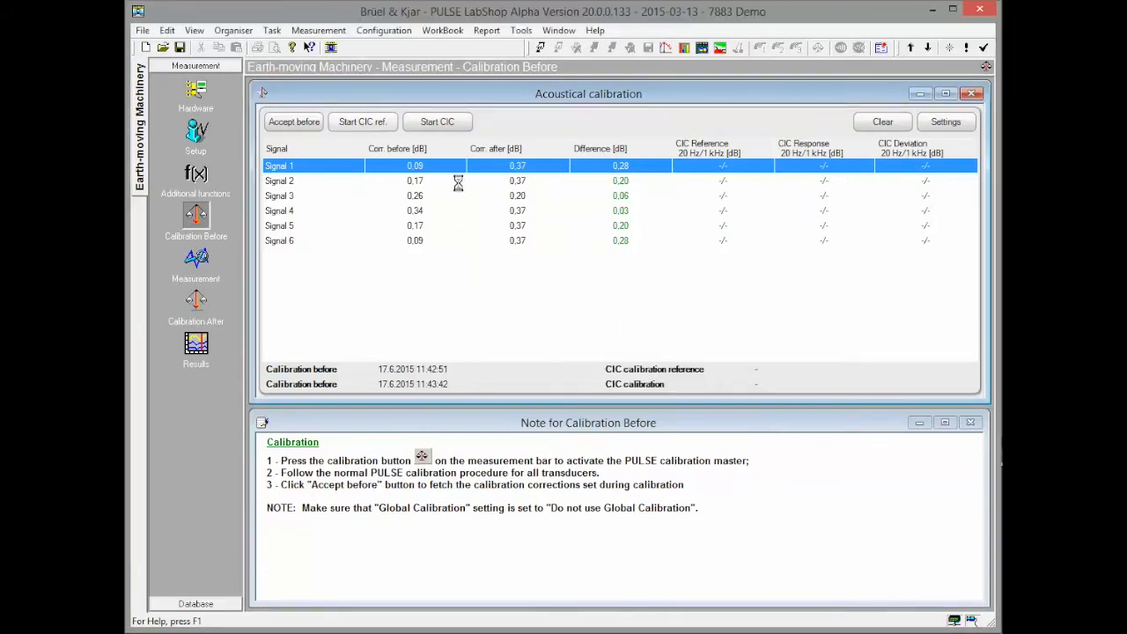
pyautogui.click(437, 122)
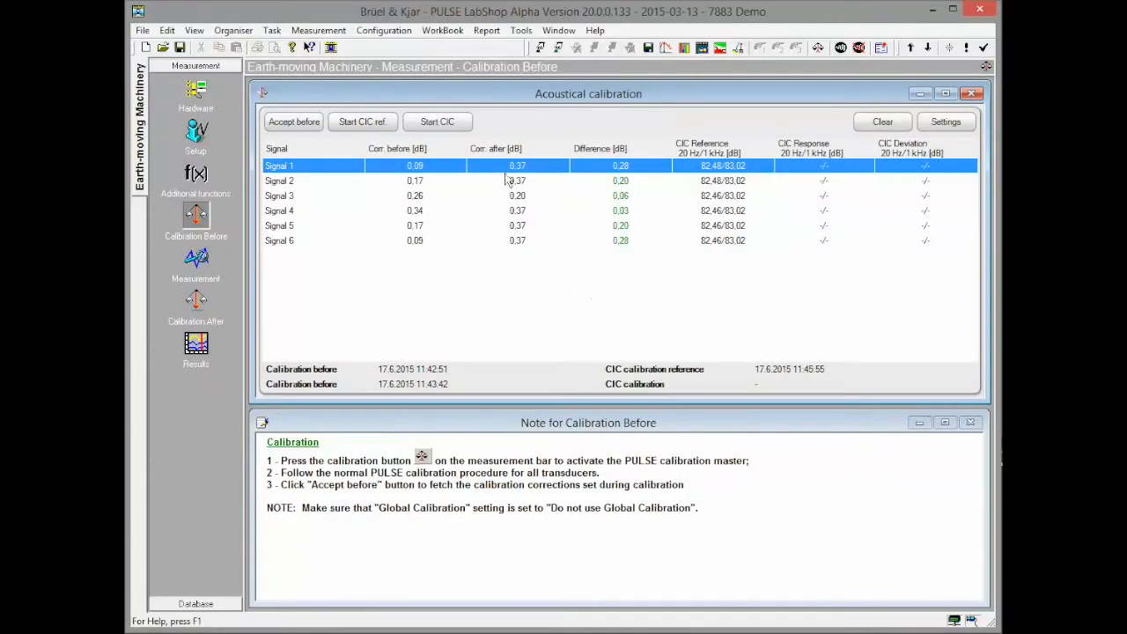
pyautogui.click(437, 122)
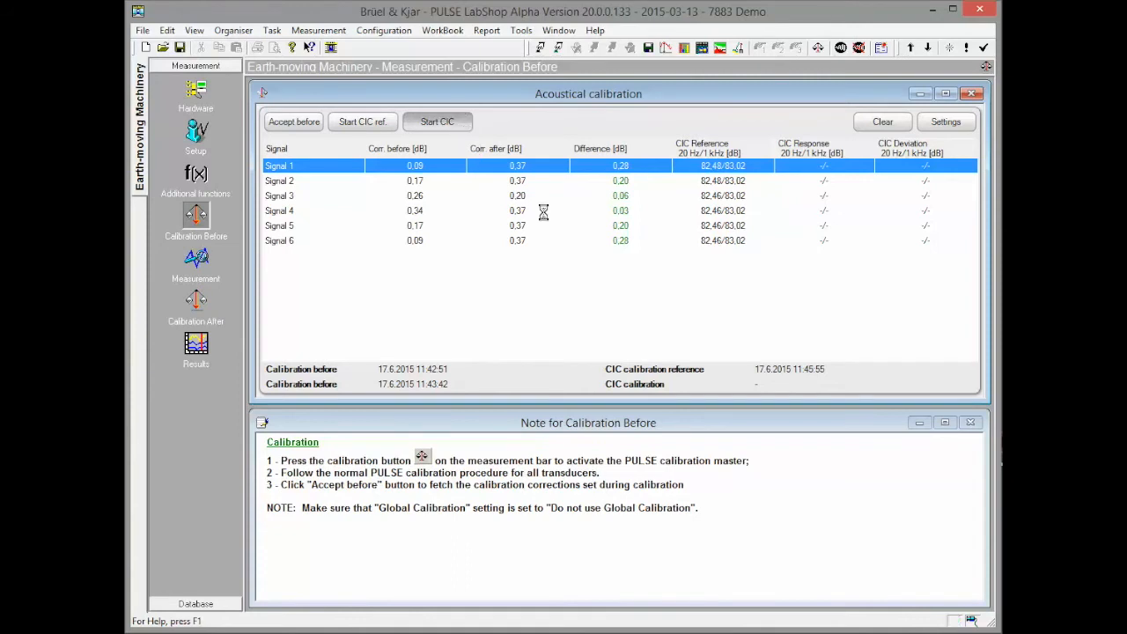
pyautogui.click(437, 121)
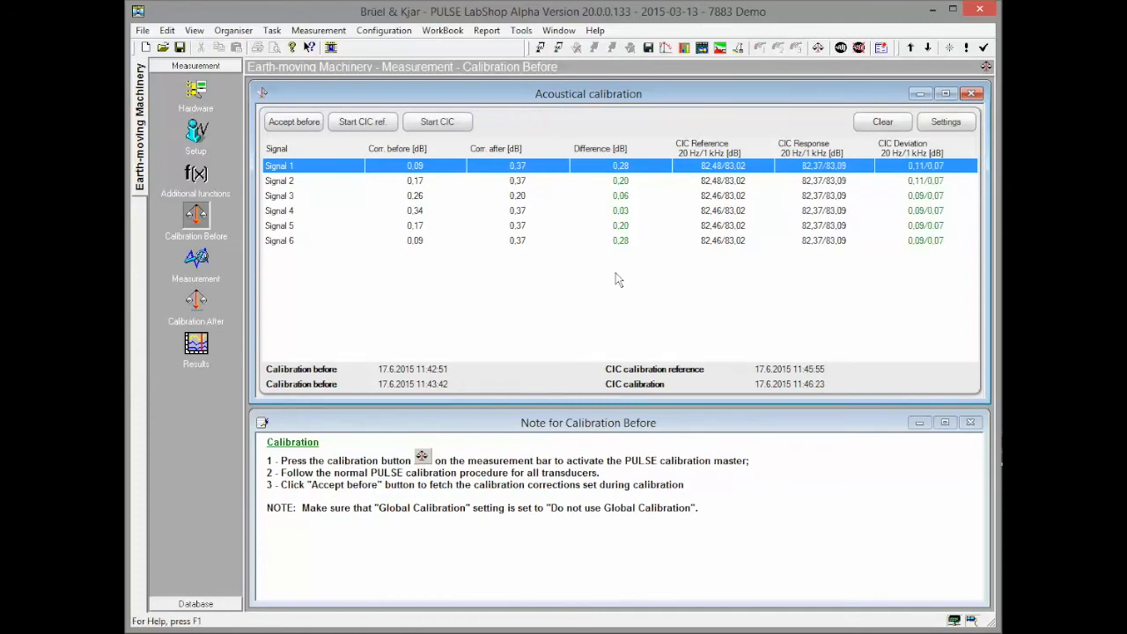
pyautogui.moveTo(956, 281)
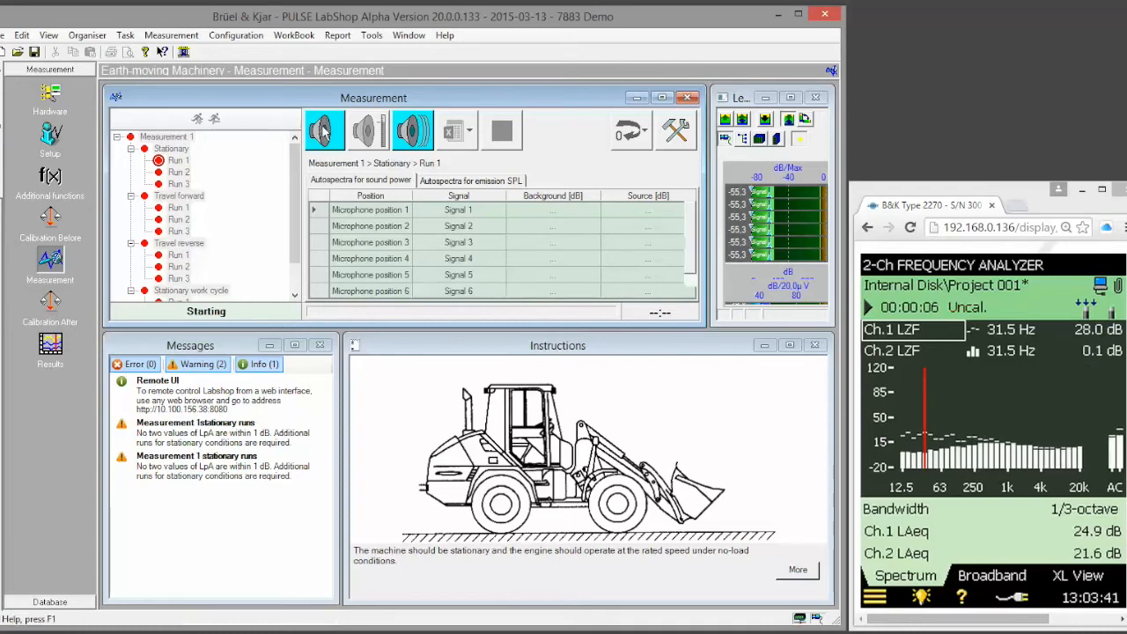
# Step: Measure and accept background noise, then measure sound source for stationary Runs 1 and 2
pyautogui.click(324, 130)
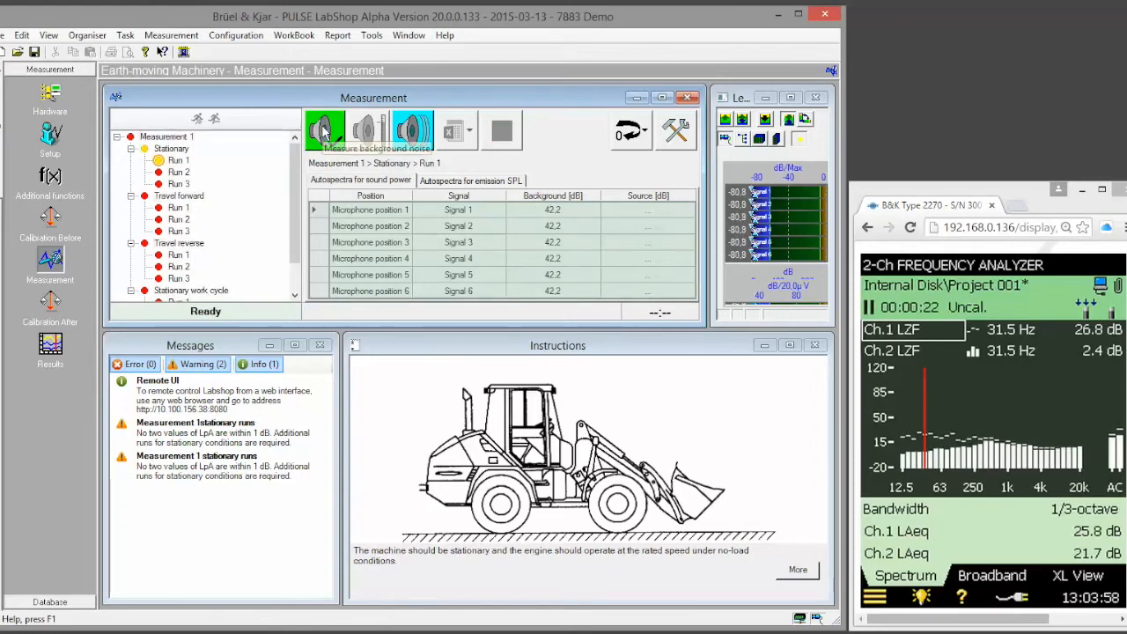
pyautogui.click(324, 130)
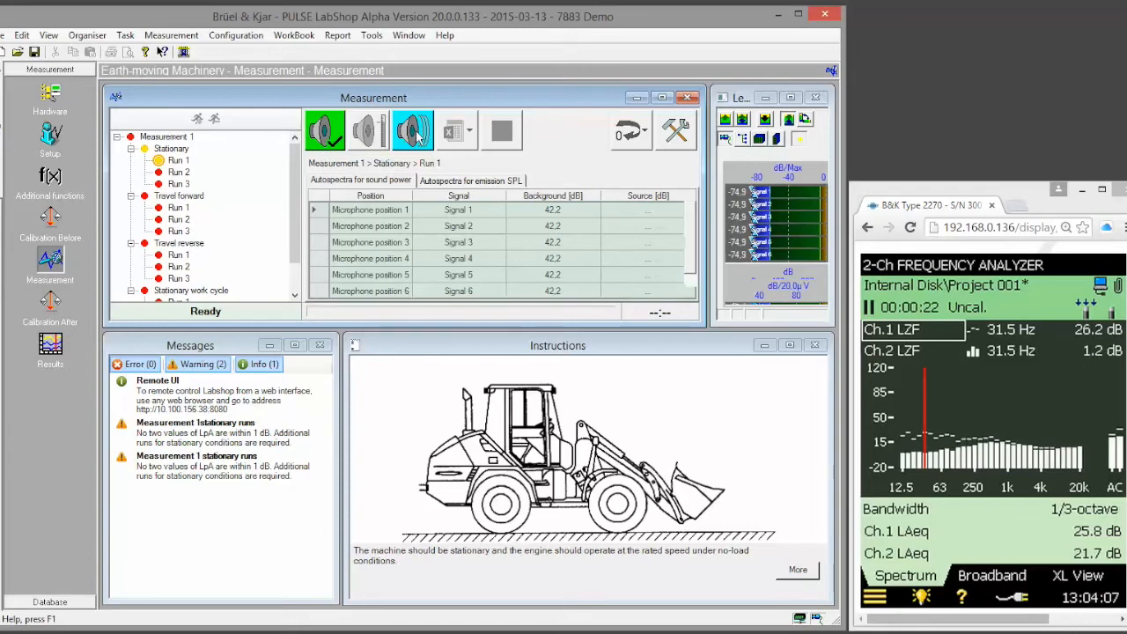
pyautogui.click(413, 130)
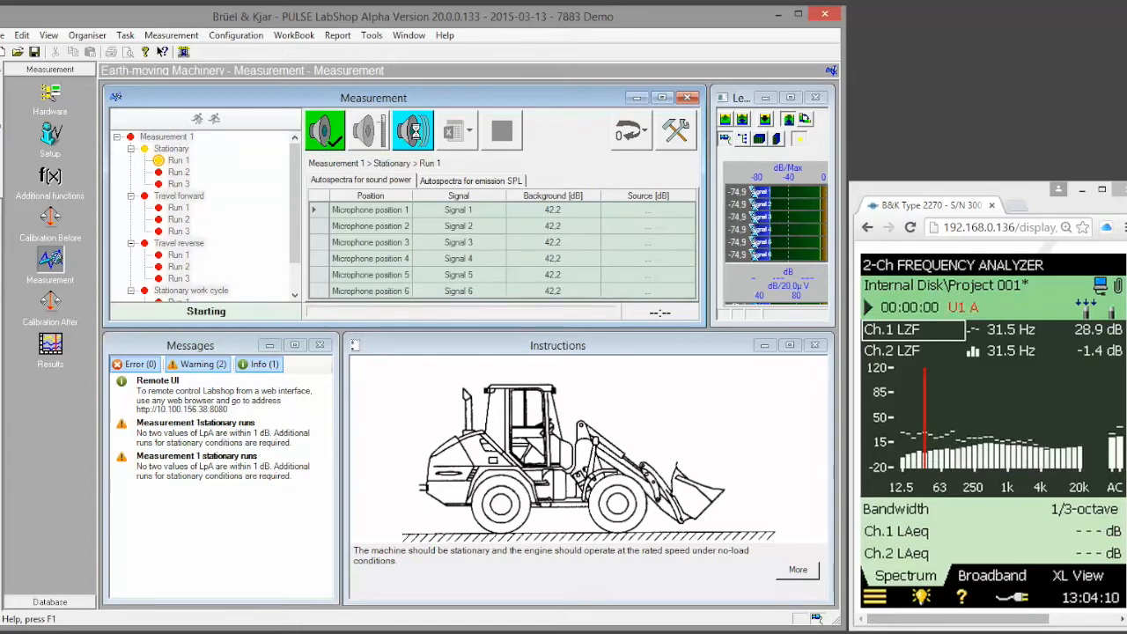
pyautogui.click(412, 130)
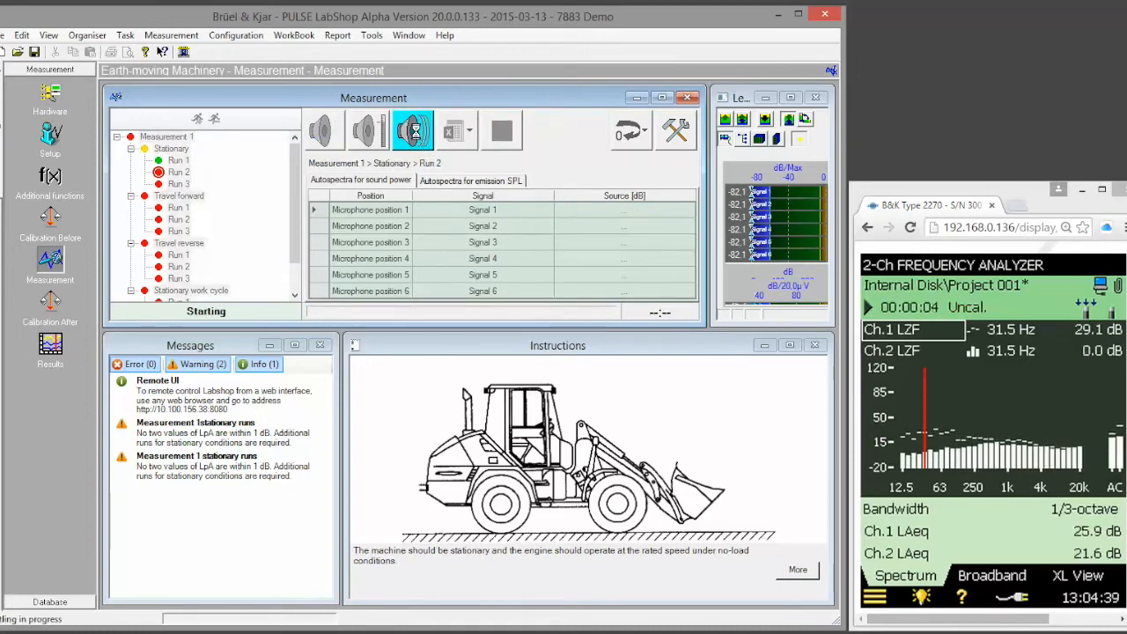
pyautogui.click(412, 130)
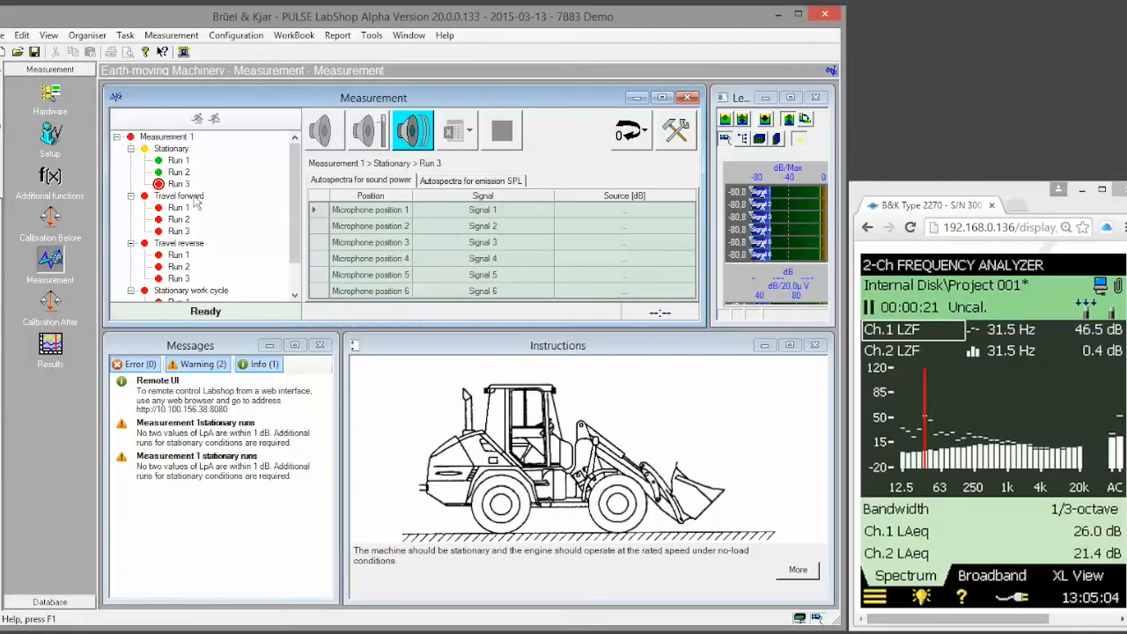
# Step: Measure the sound source for travel forward Run 1 with a photocell-triggered pass
pyautogui.click(178, 207)
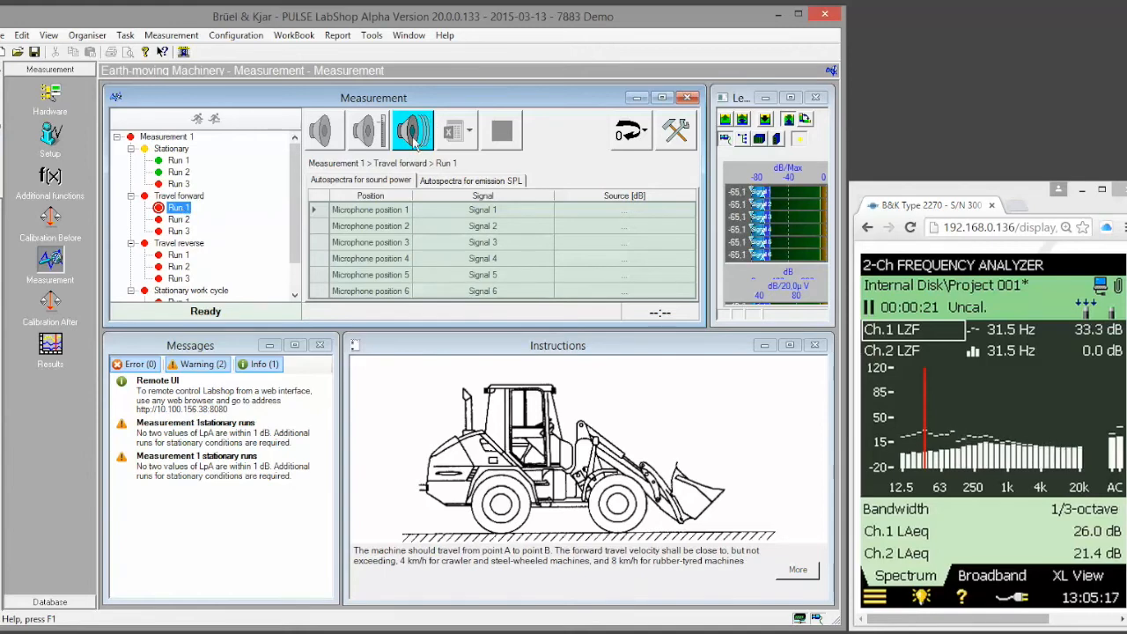
pyautogui.click(412, 130)
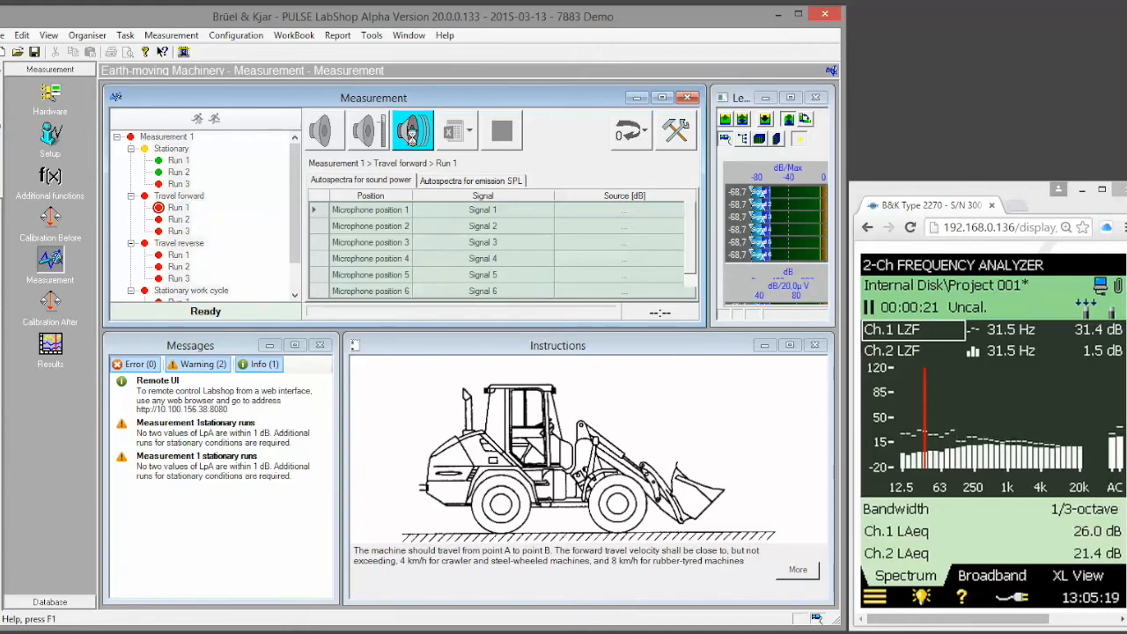
pyautogui.click(412, 131)
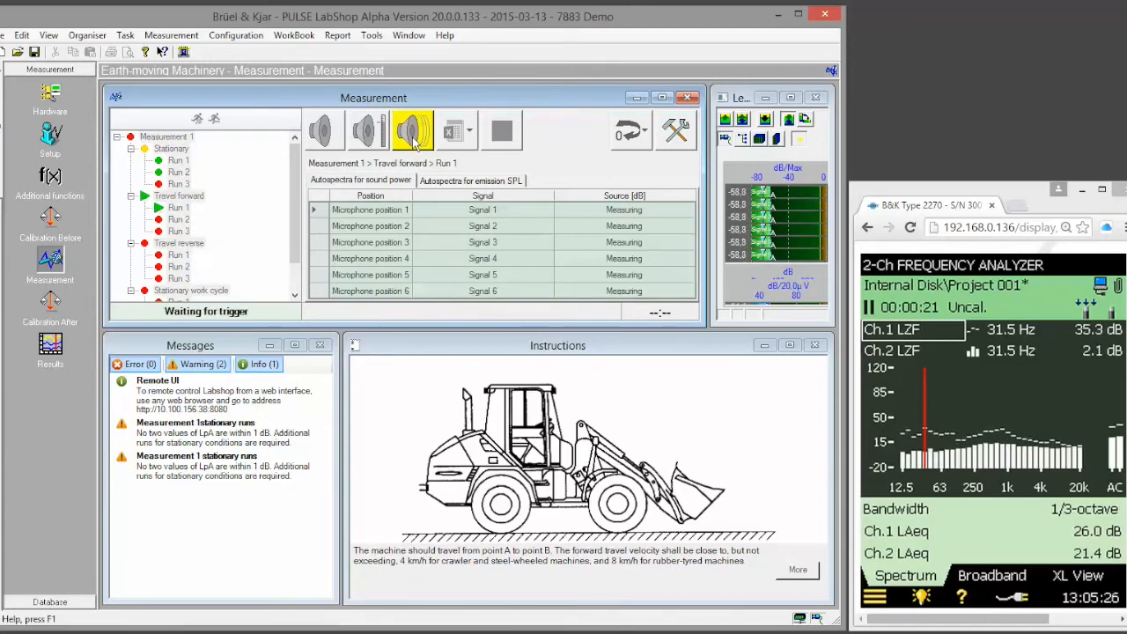
pyautogui.click(412, 130)
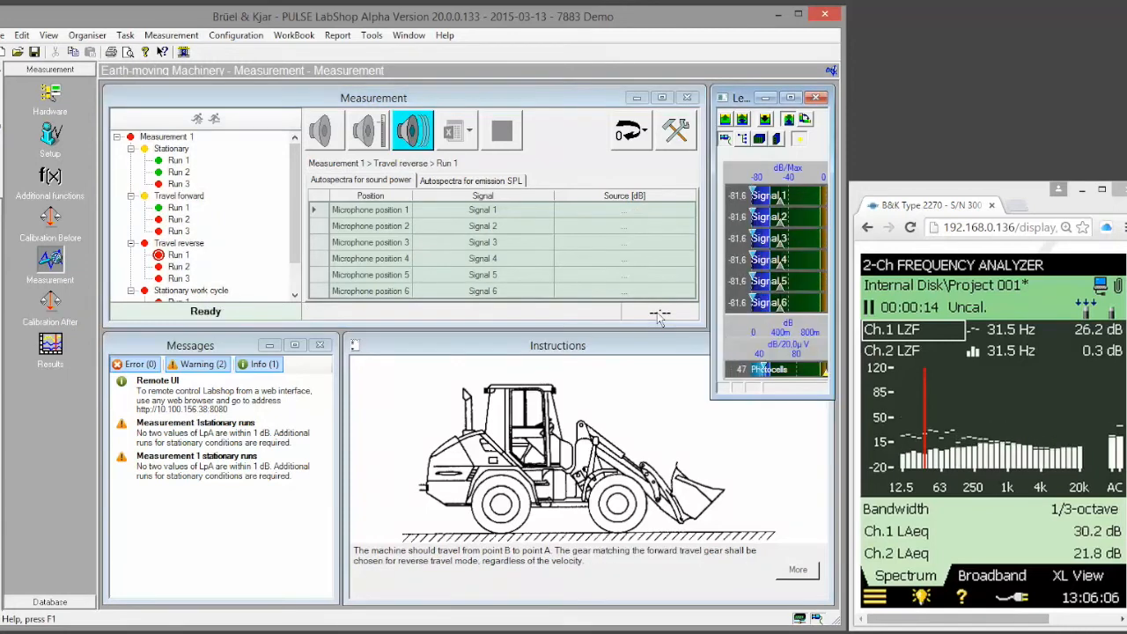
pyautogui.moveTo(413, 130)
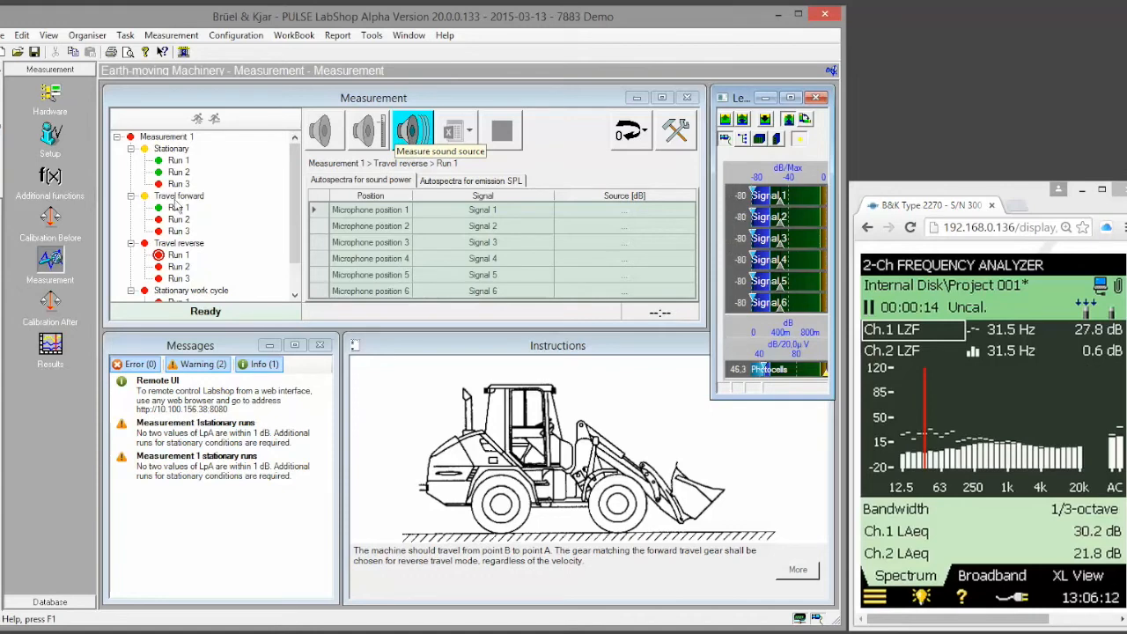
pyautogui.click(413, 130)
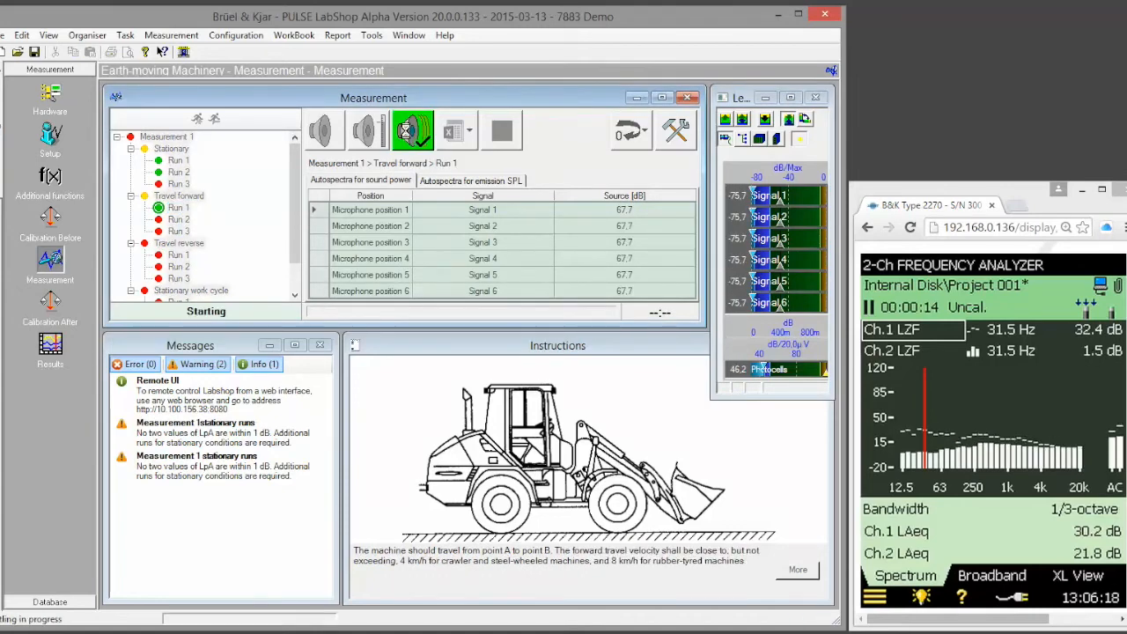
pyautogui.click(412, 130)
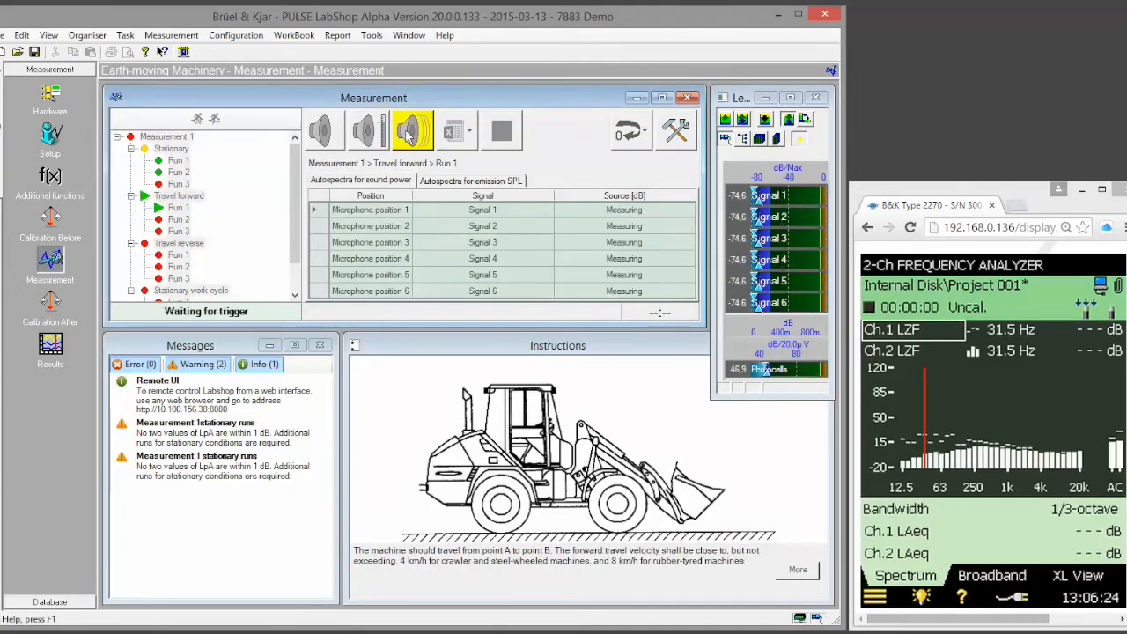
pyautogui.click(412, 130)
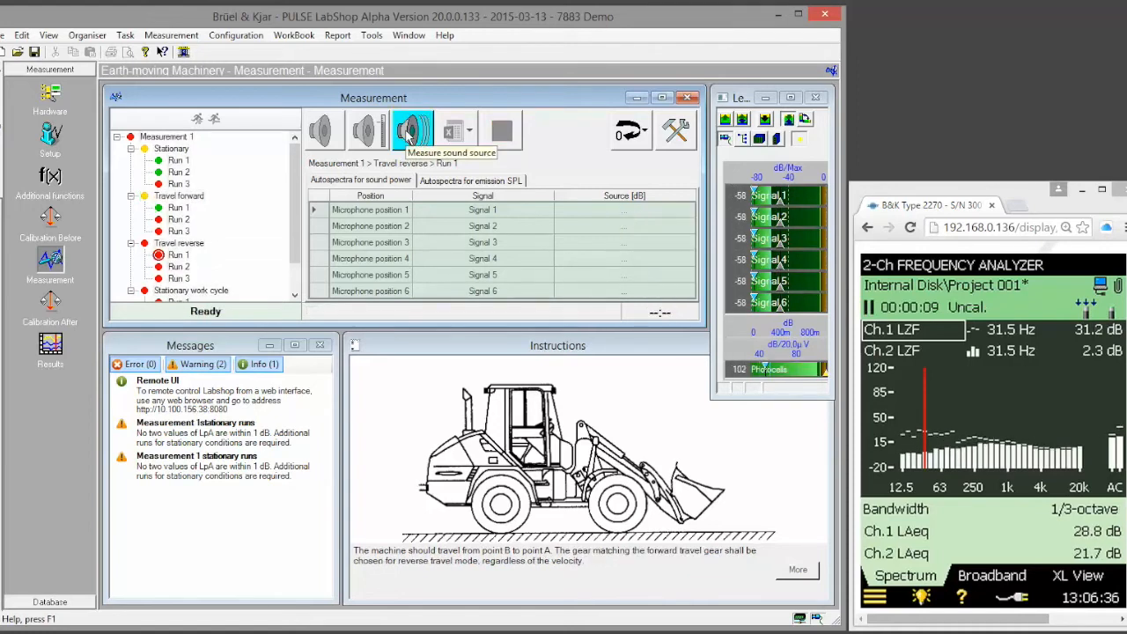
# Step: Measure travel reverse Run 1 and forward Run 2, then start reverse Run 2
pyautogui.click(412, 130)
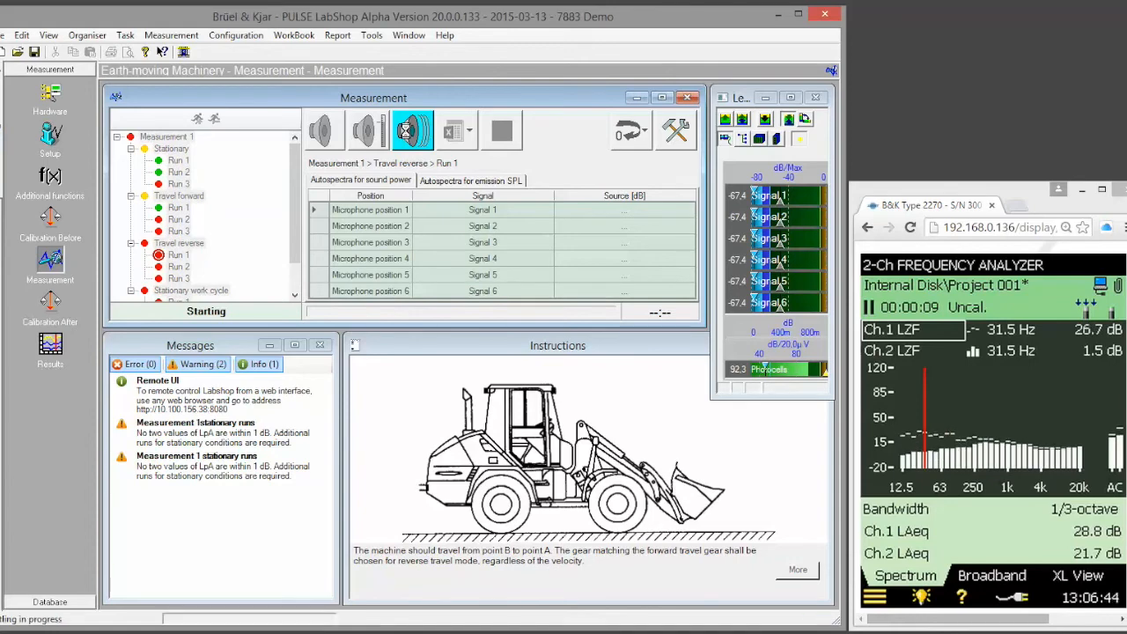
pyautogui.click(412, 129)
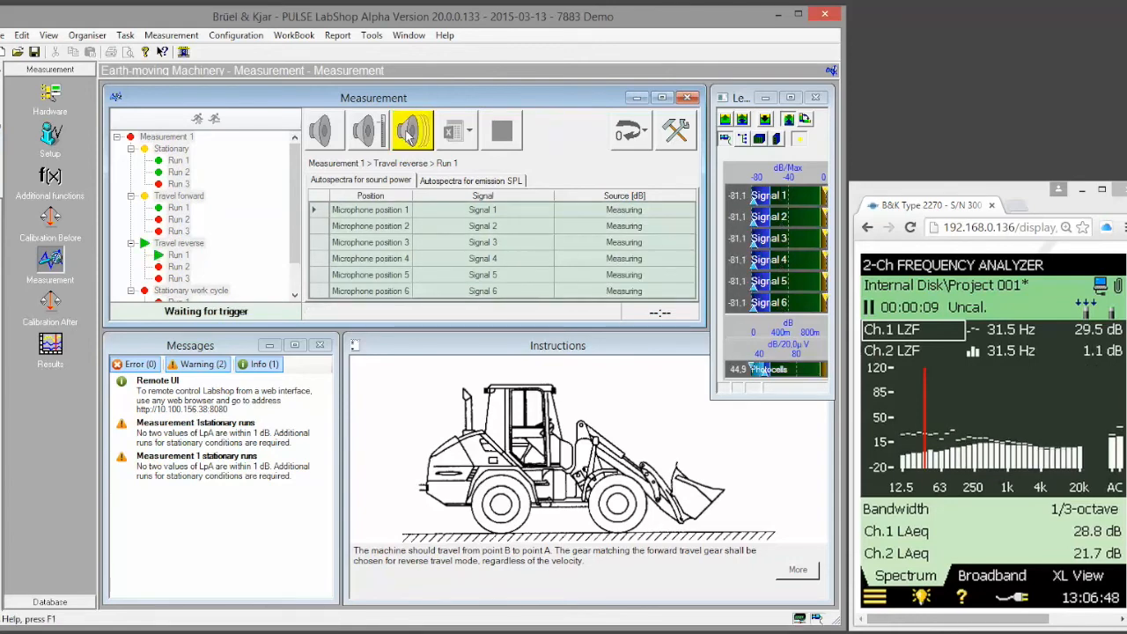
pyautogui.click(412, 130)
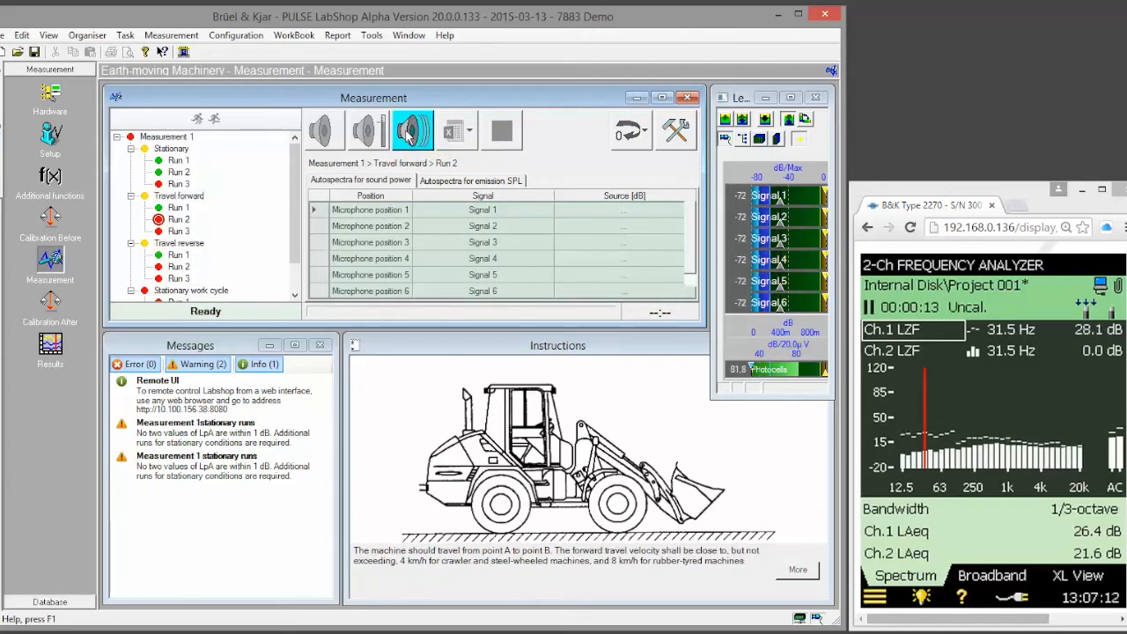
pyautogui.click(412, 130)
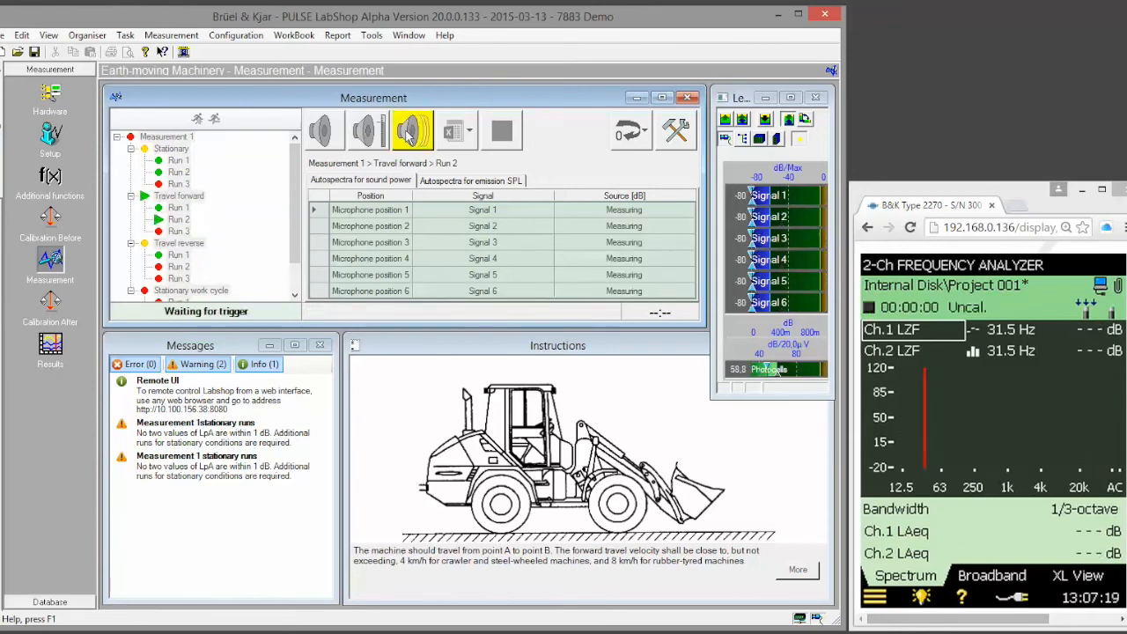
pyautogui.click(412, 131)
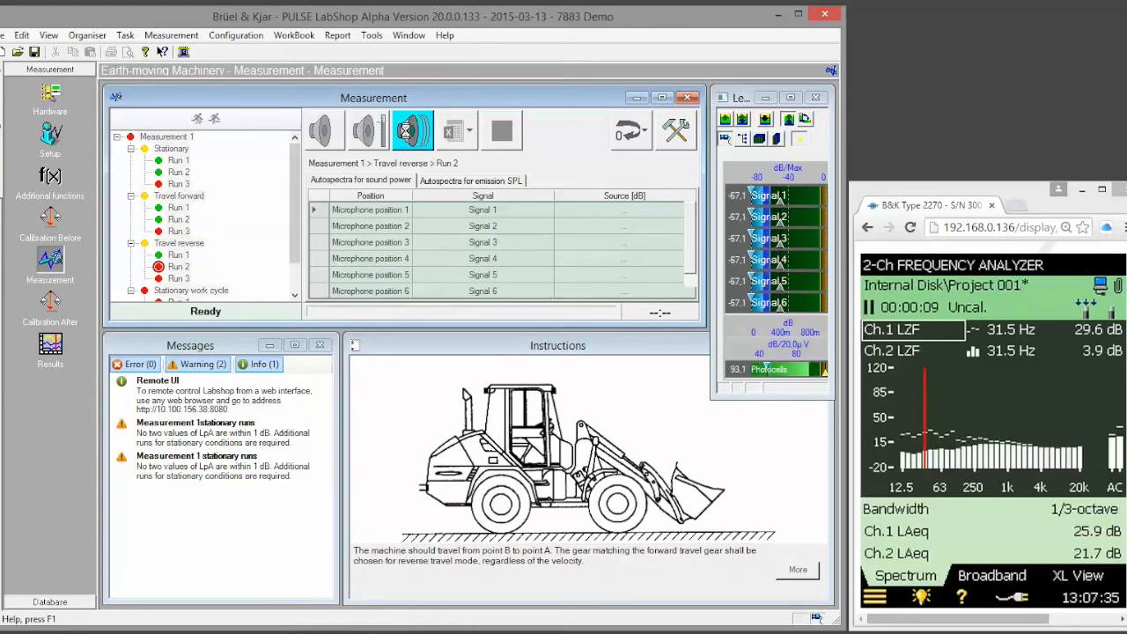
pyautogui.click(412, 131)
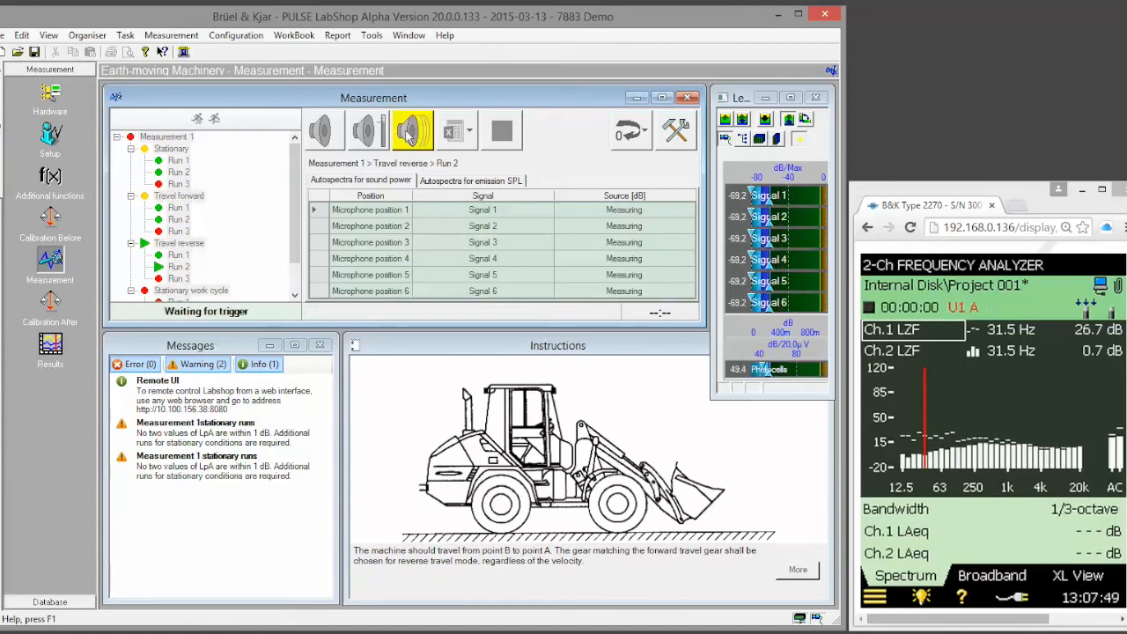
pyautogui.click(412, 130)
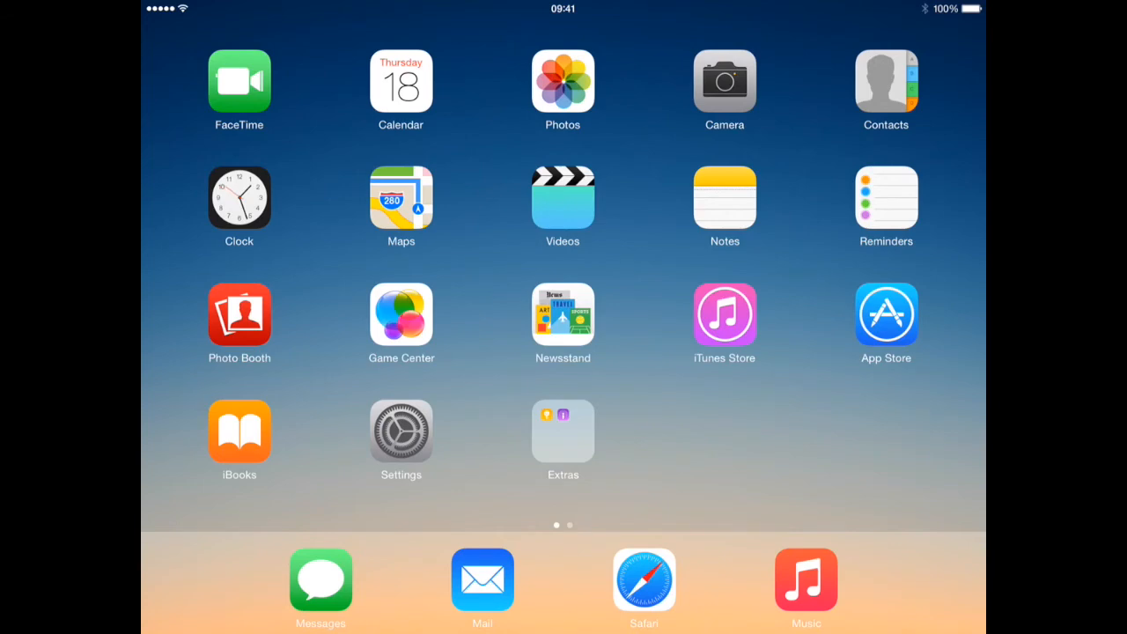
# Step: Measure stationary Run 3 and travel forward Run 3 from the iPad's LabShop web page
pyautogui.click(644, 580)
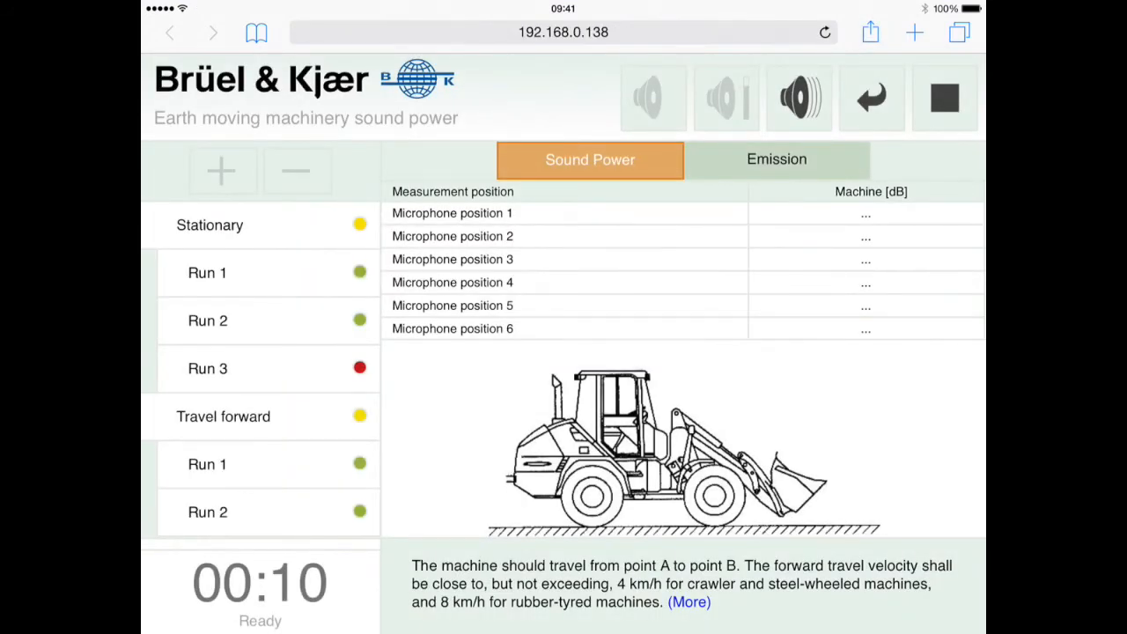
pyautogui.scroll(-3)
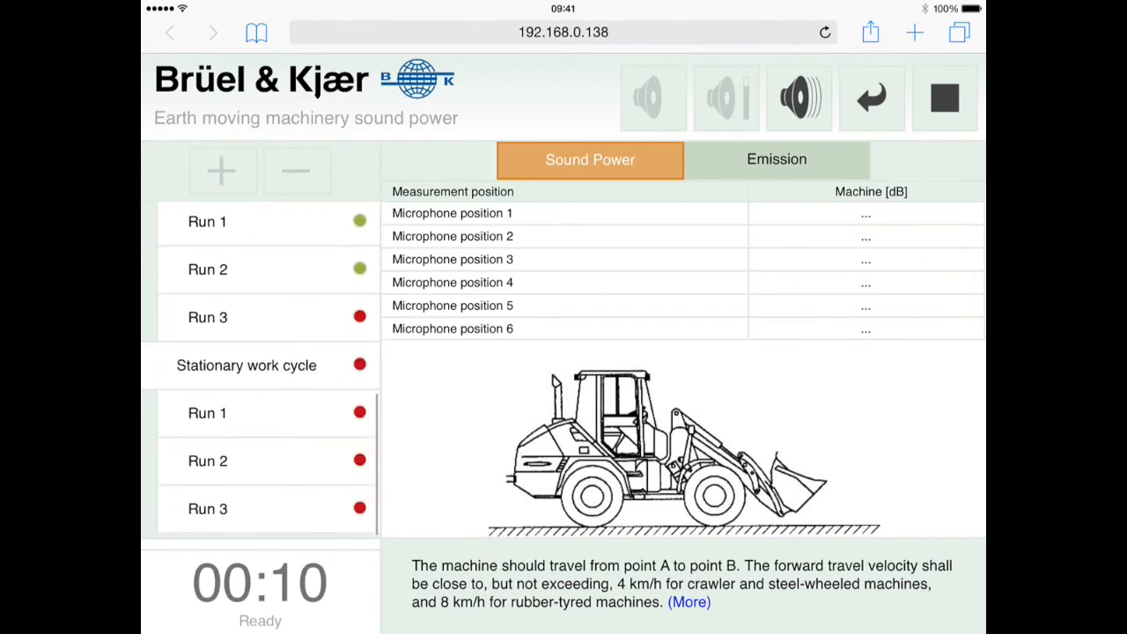
pyautogui.scroll(-3)
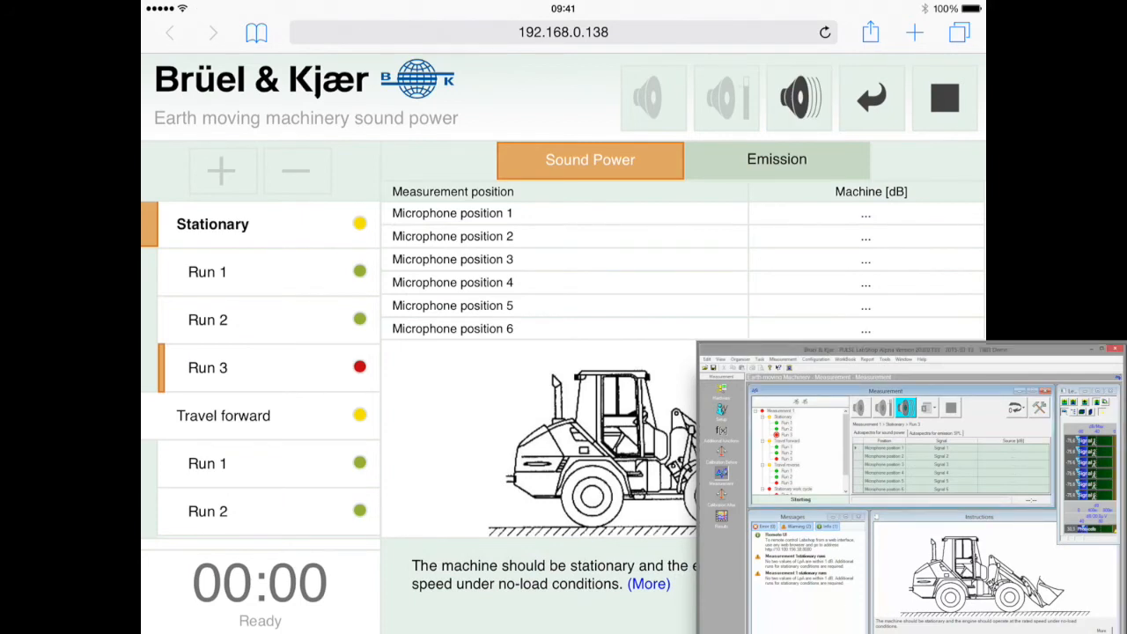
pyautogui.click(798, 96)
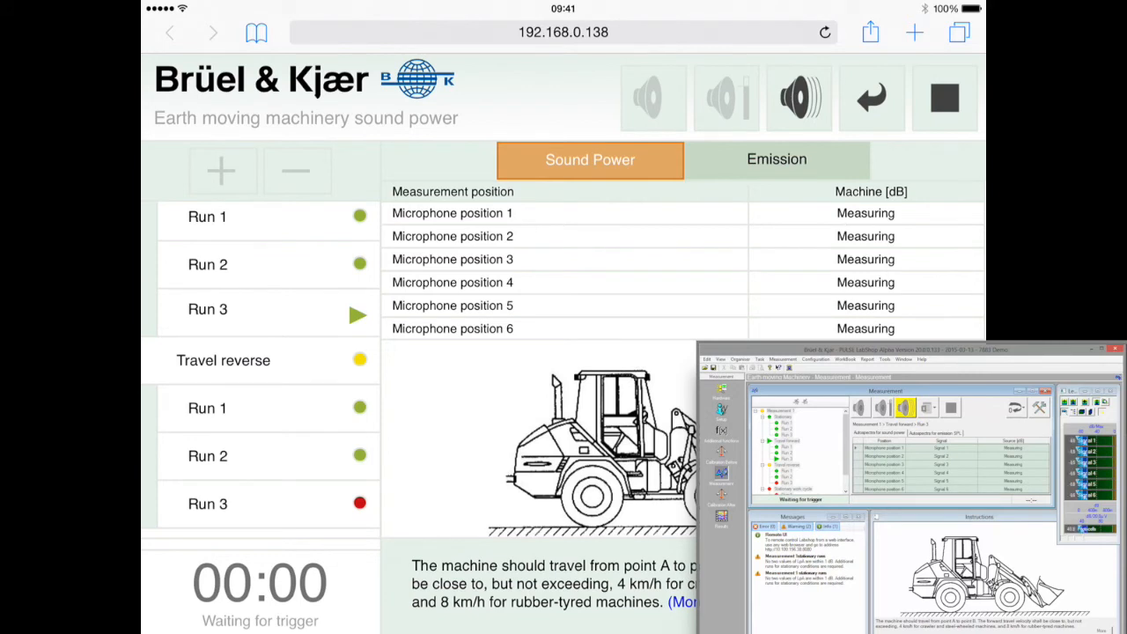
pyautogui.click(904, 408)
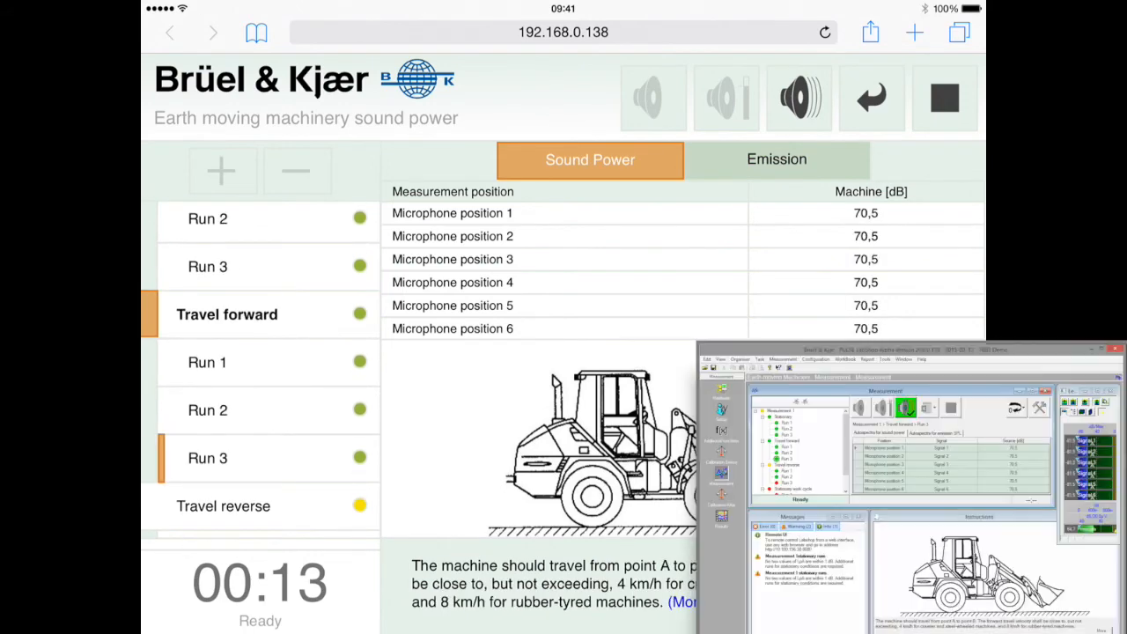
pyautogui.click(776, 159)
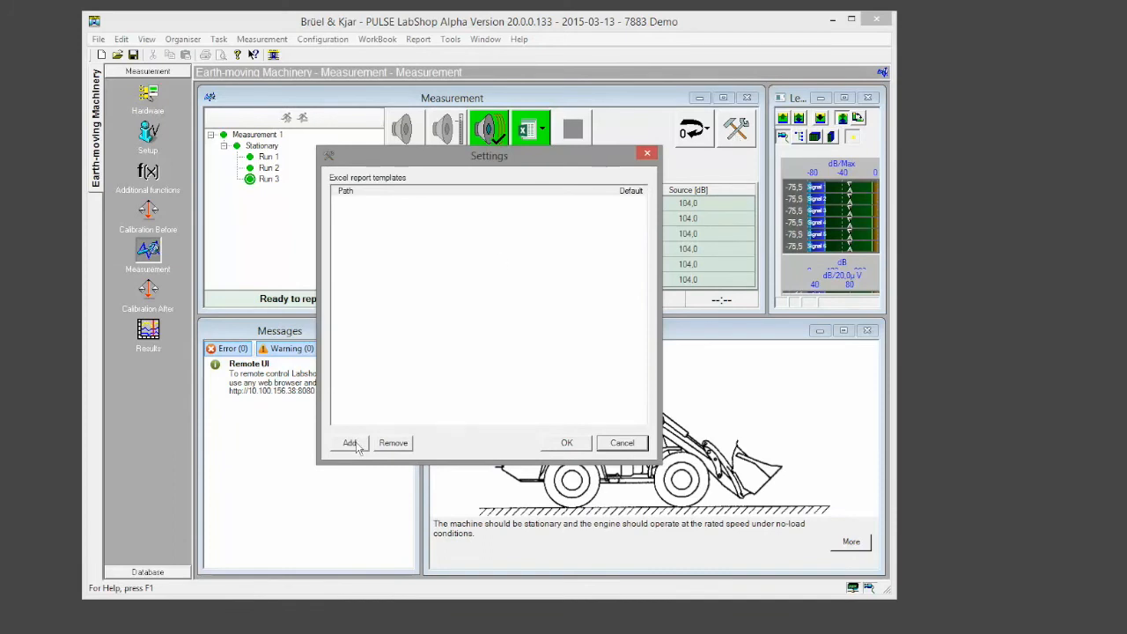
# Step: Add the 7883 Detailed and Short report Excel templates, with Short report as default
pyautogui.click(349, 443)
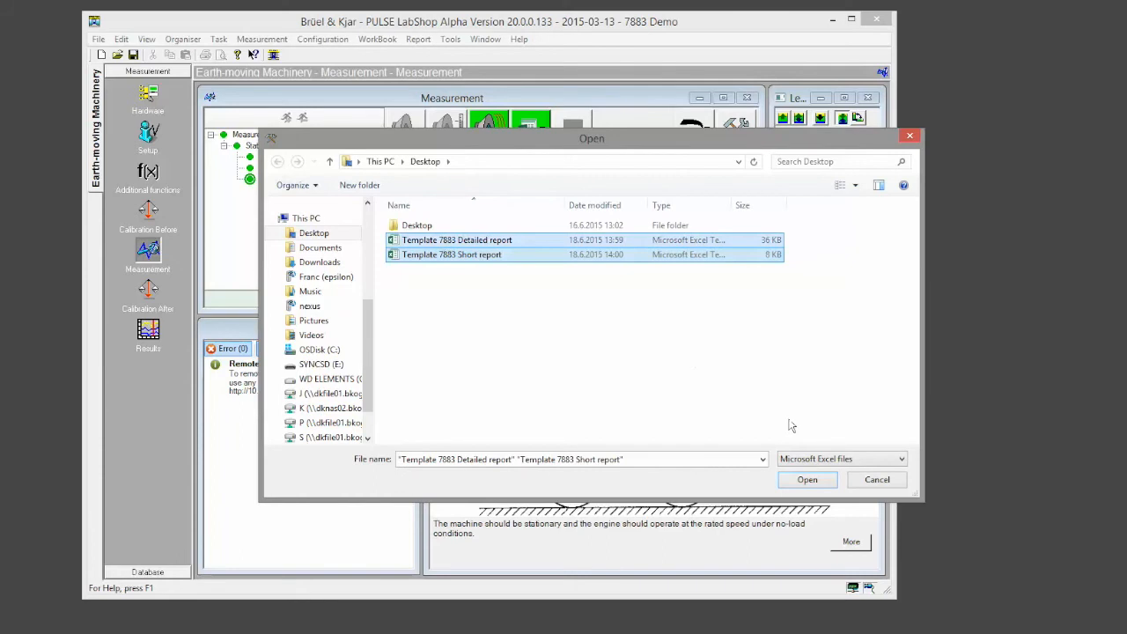
pyautogui.click(806, 479)
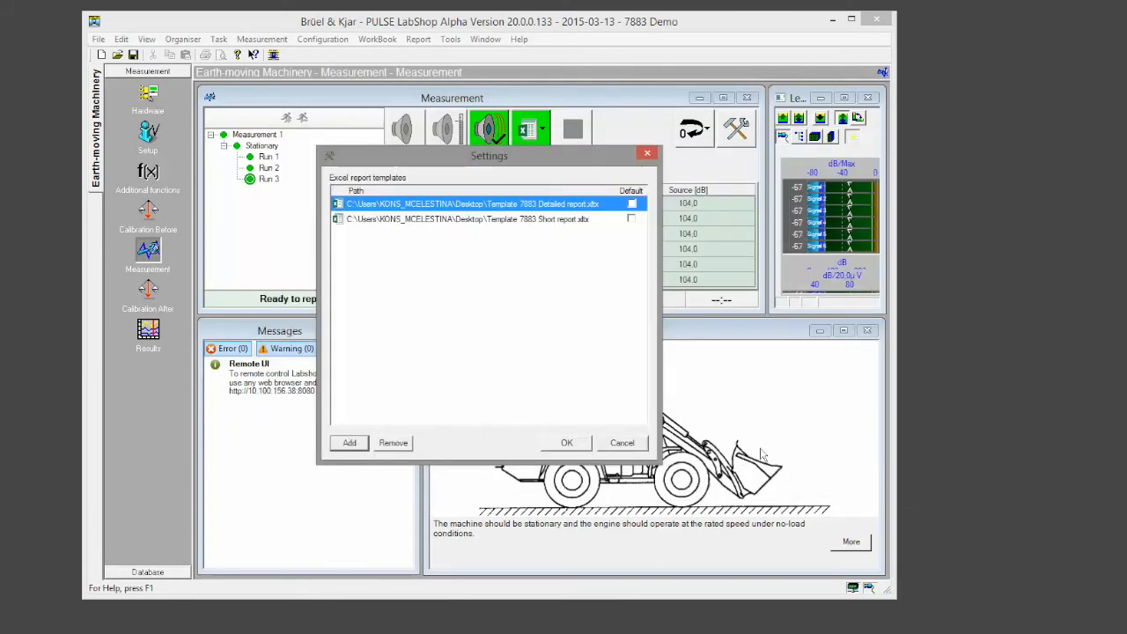
pyautogui.click(631, 218)
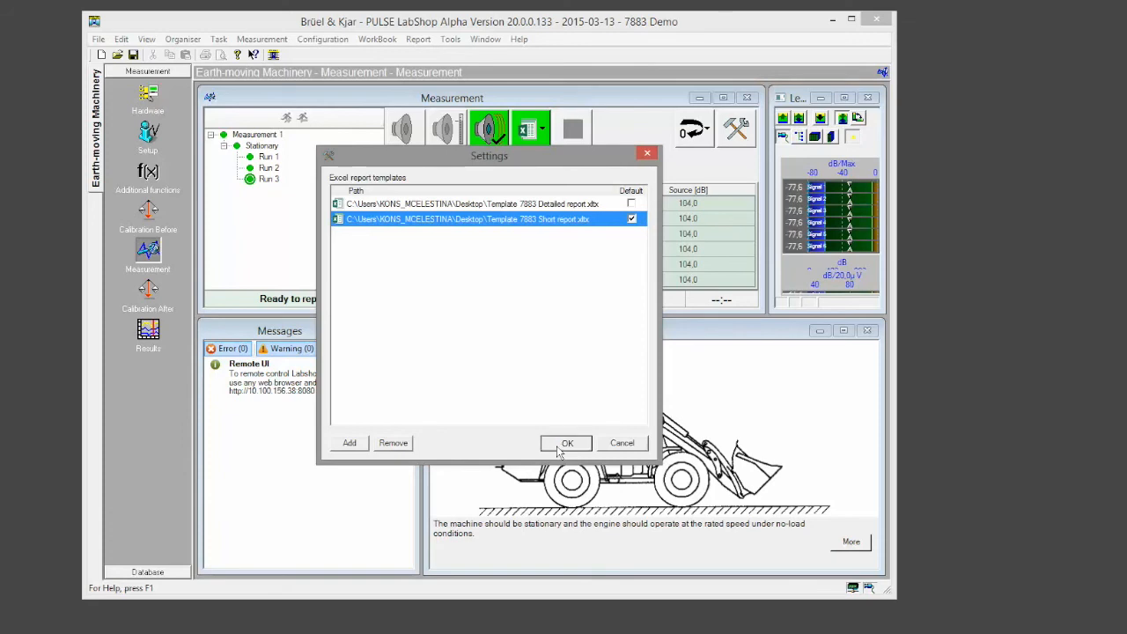
pyautogui.click(568, 443)
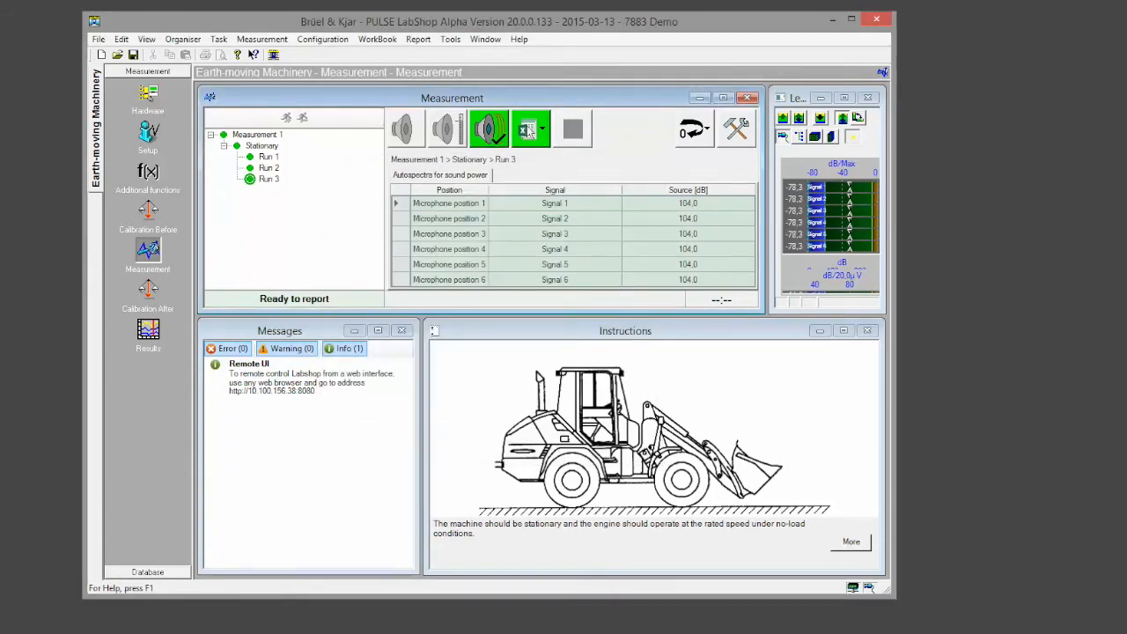
pyautogui.click(540, 129)
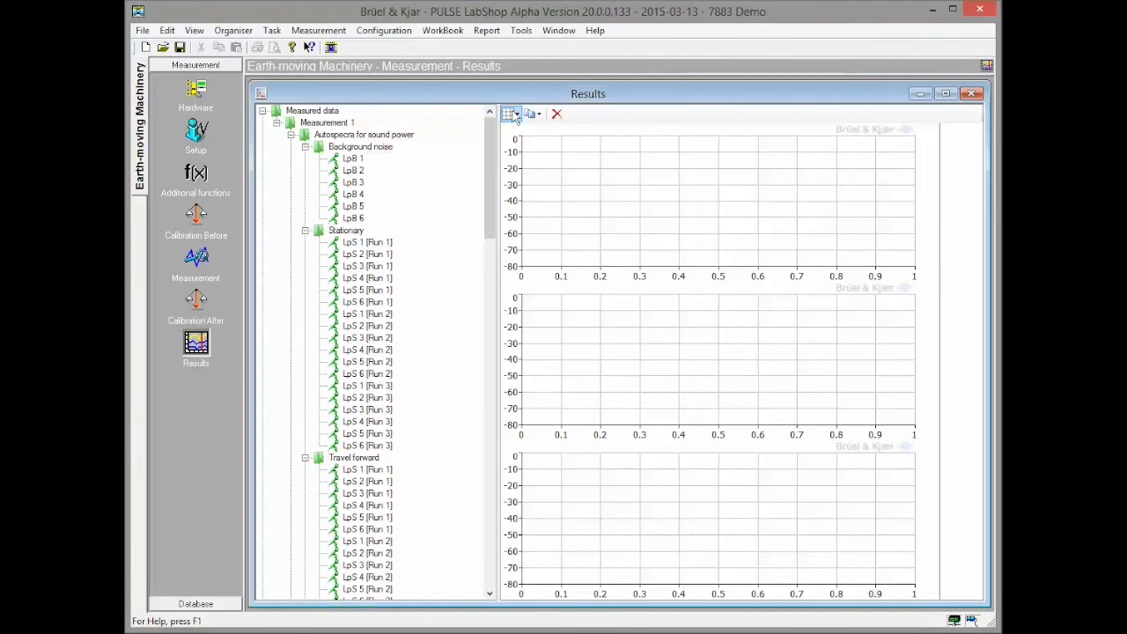
# Step: Switch Results to a two-graph layout and drop the six signal autospectra into the top graph
pyautogui.click(509, 113)
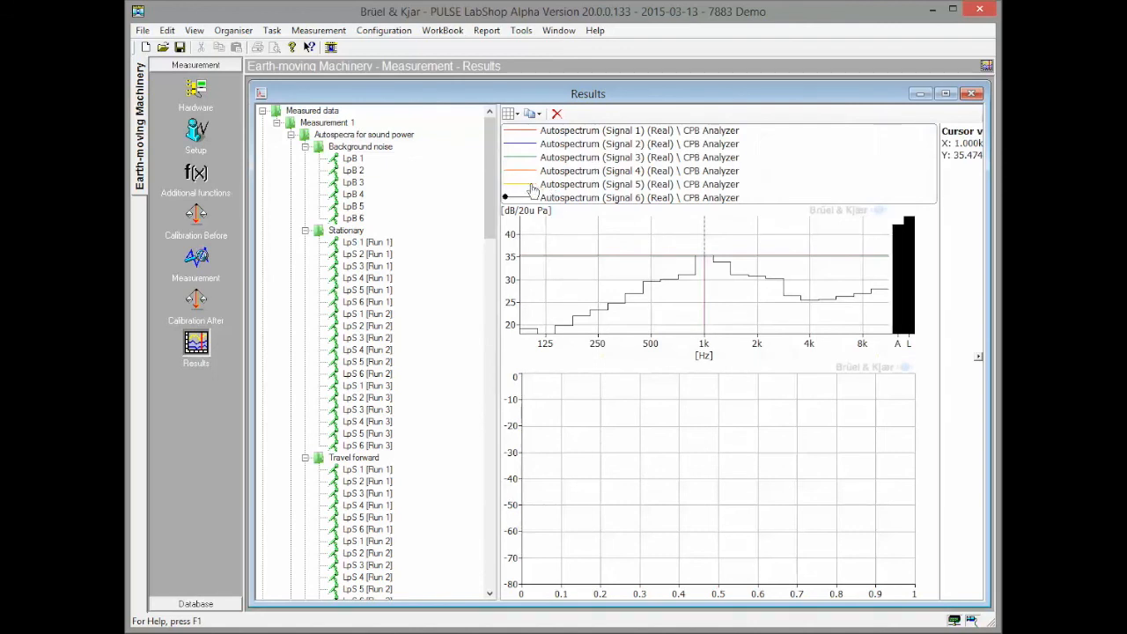
pyautogui.click(346, 230)
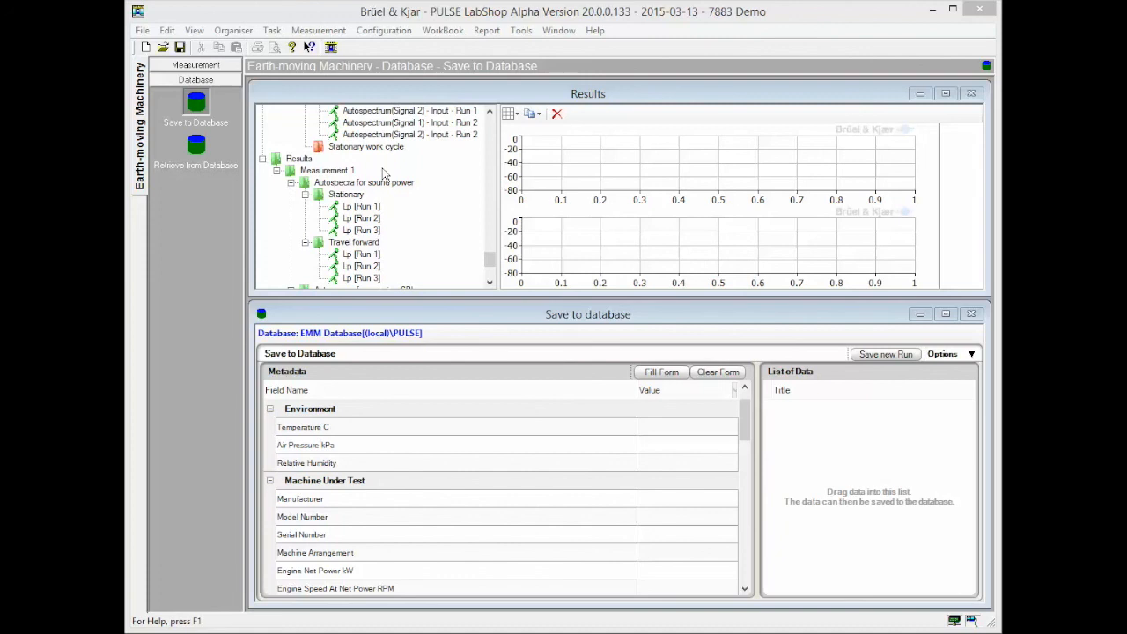
# Step: List the travel-forward Lp runs with auto-filled metadata, then search runs by Machine Under Test
pyautogui.click(354, 242)
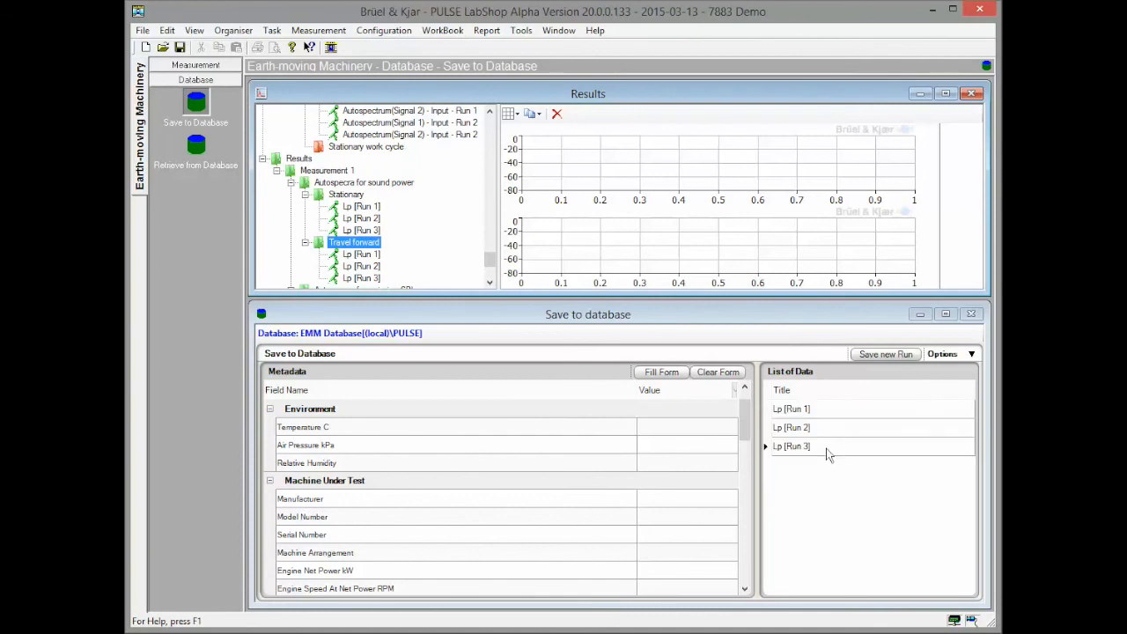
pyautogui.click(660, 371)
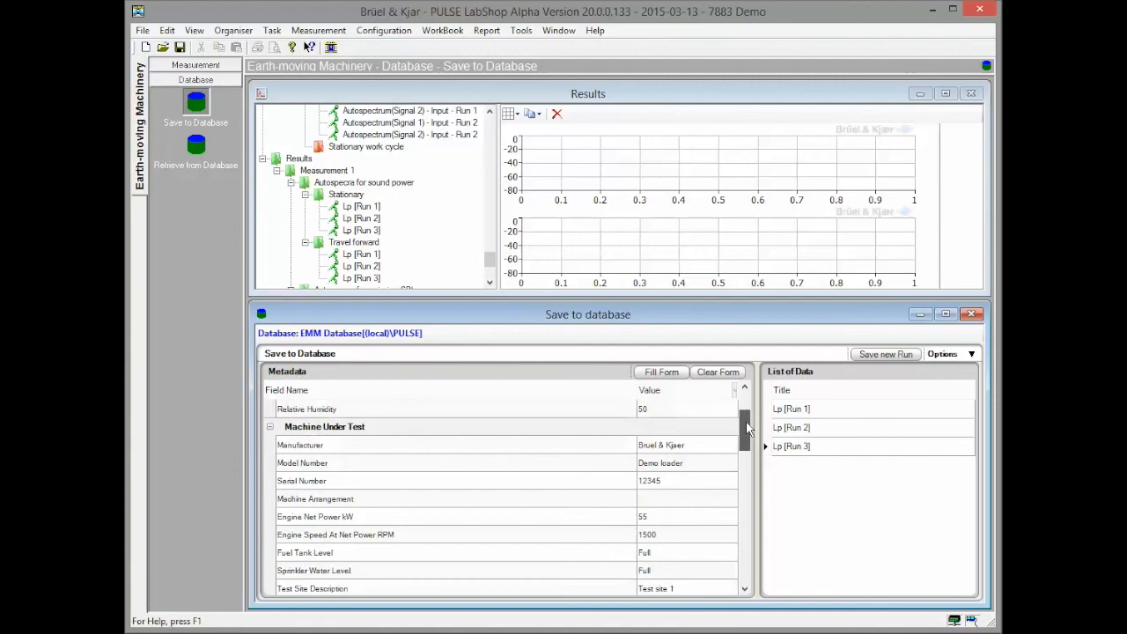
pyautogui.moveTo(746, 427); pyautogui.dragTo(746, 462)
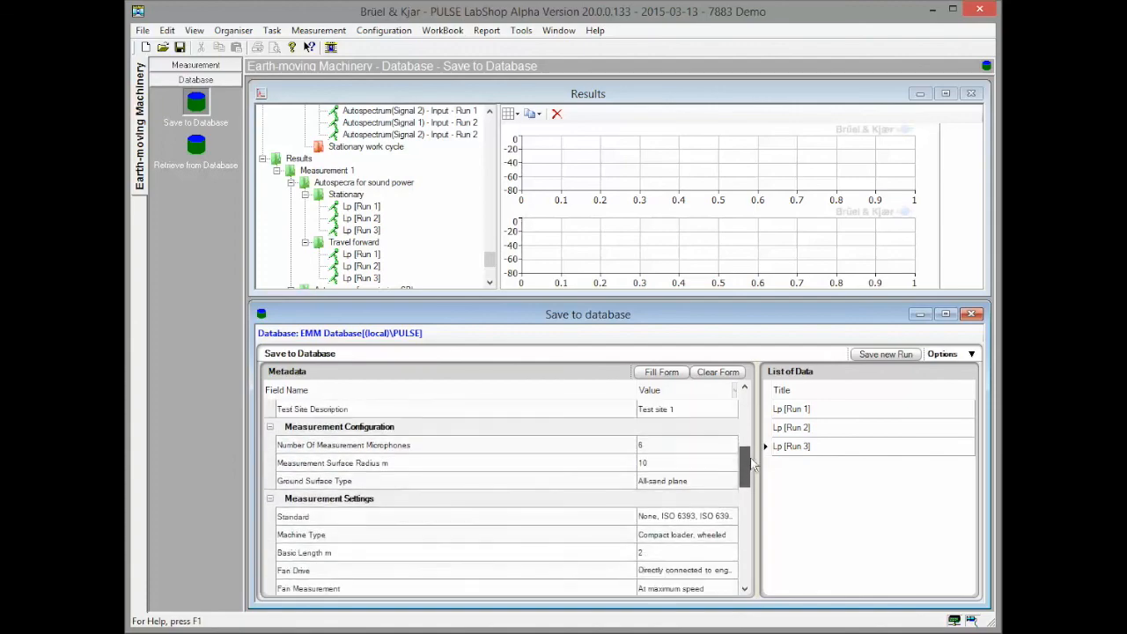
pyautogui.click(195, 154)
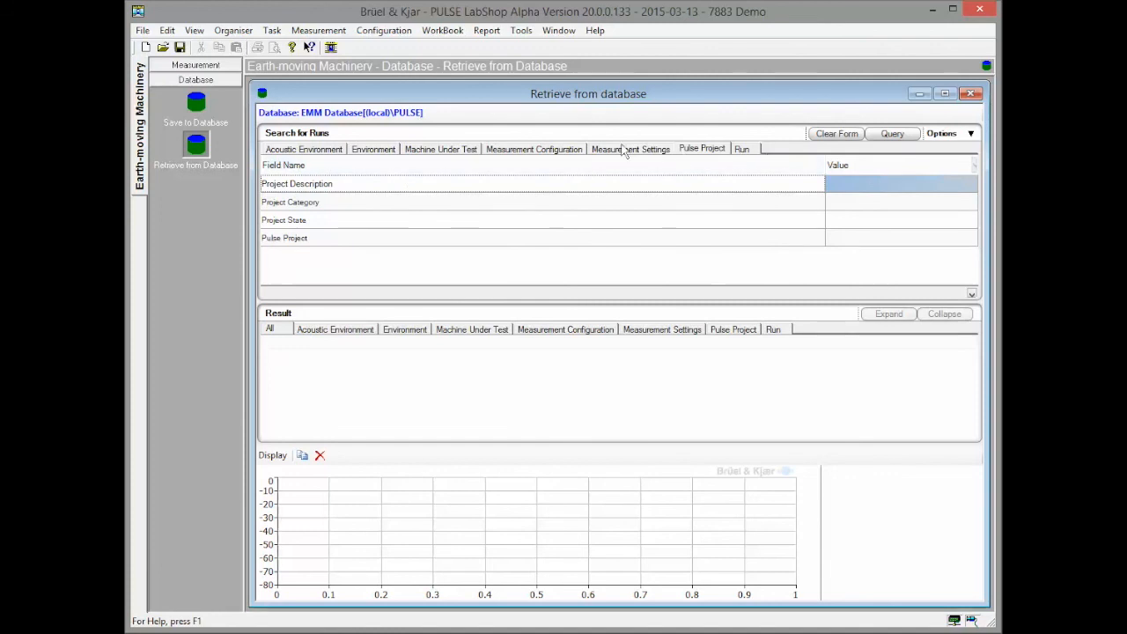
pyautogui.click(440, 148)
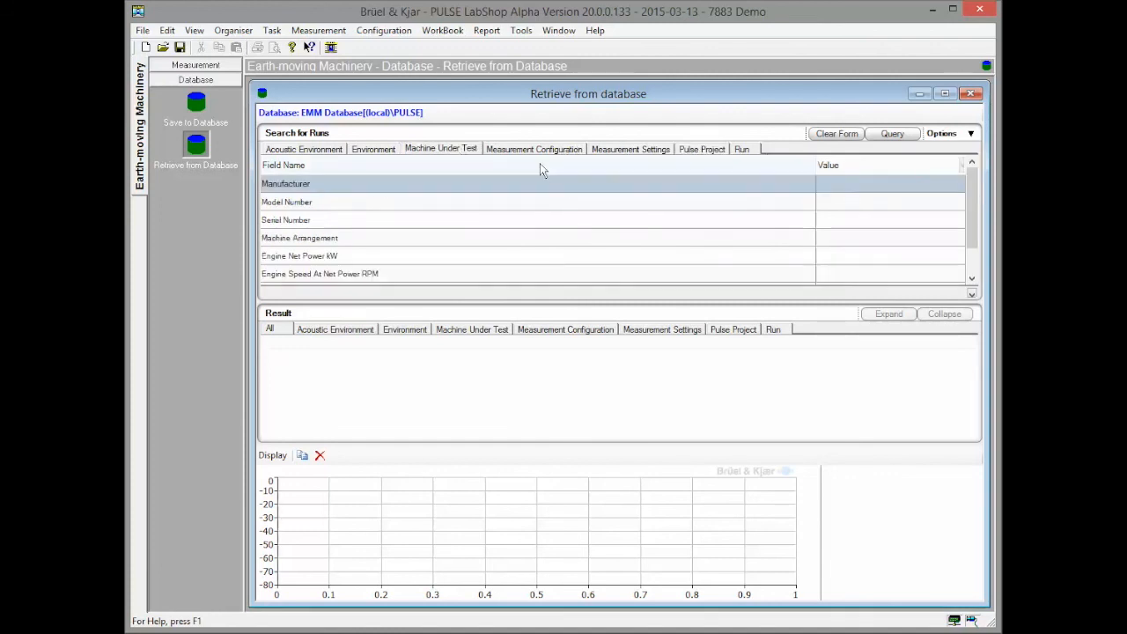